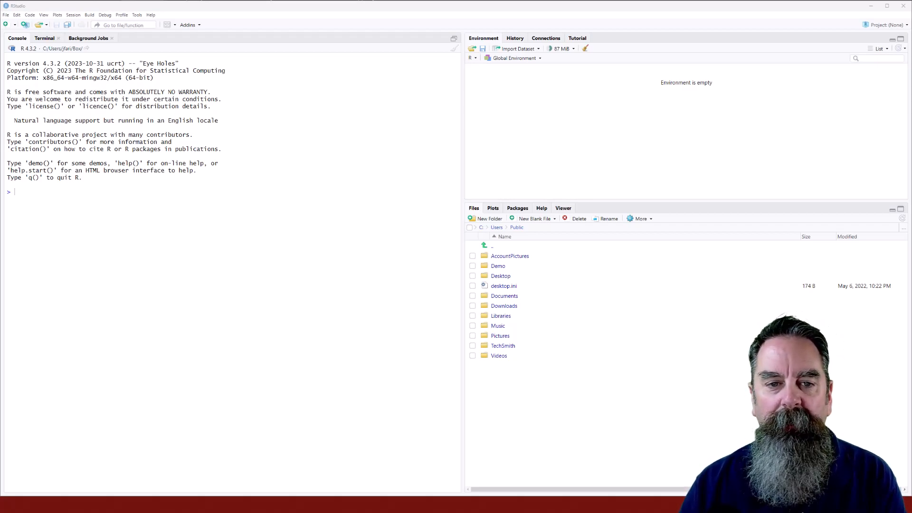
{"action": "mouse_move", "coordinate": [359, 205]}
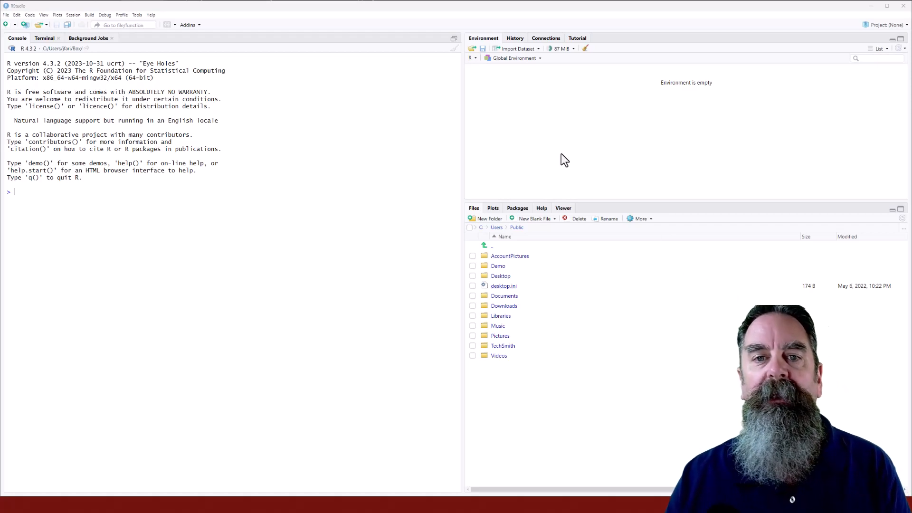
Step: Create a new blank untitled R script from the toolbar
{"action": "left_click", "coordinate": [453, 39]}
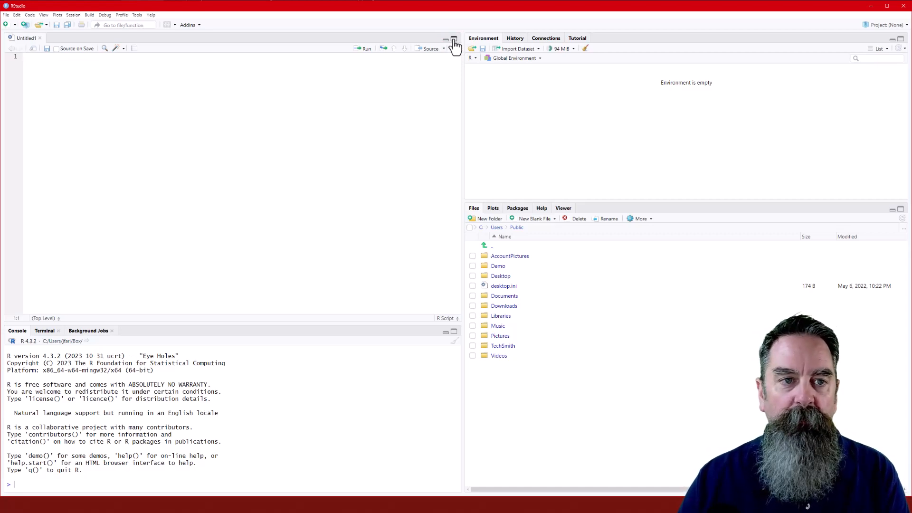
{"action": "mouse_move", "coordinate": [139, 17]}
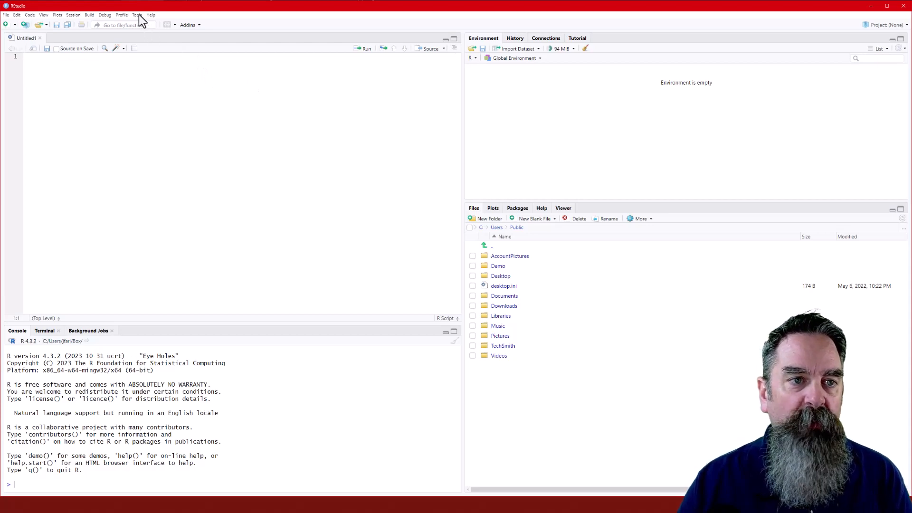
Step: Open Tools > Global Options on the Pane Layout section
{"action": "left_click", "coordinate": [137, 15]}
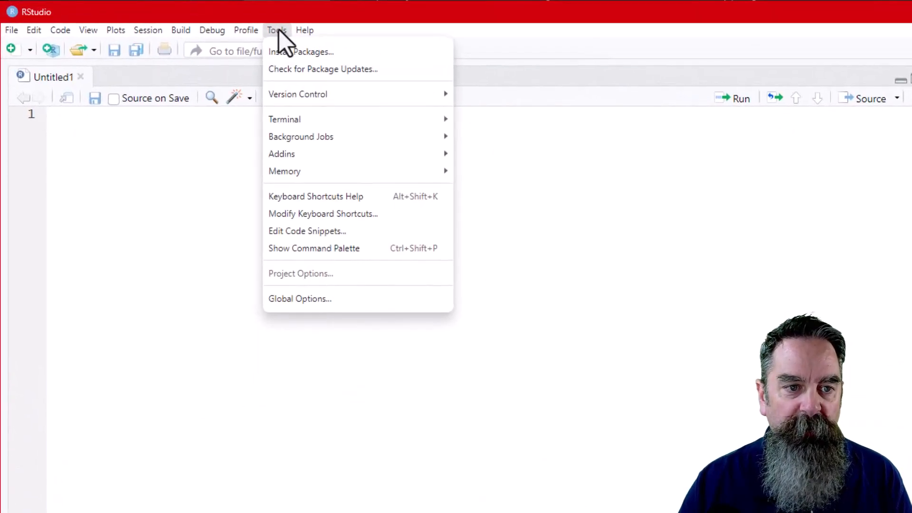
{"action": "mouse_move", "coordinate": [299, 298]}
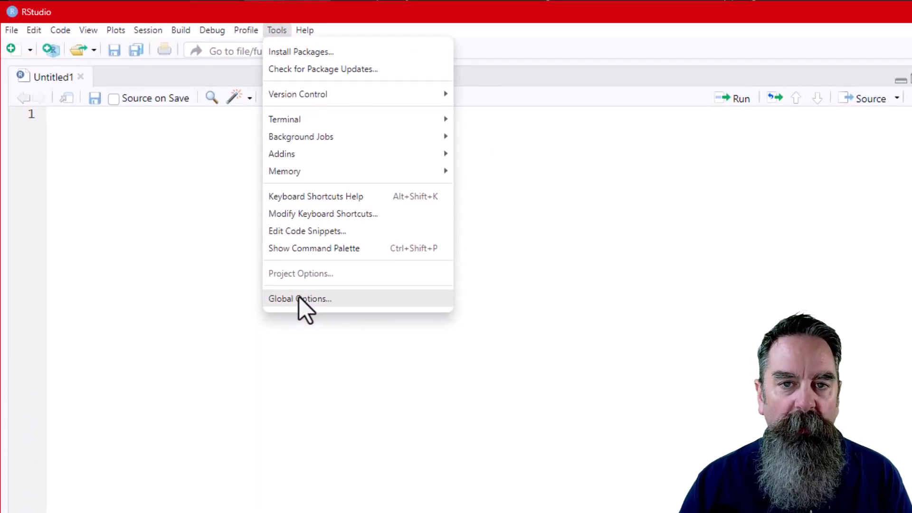
{"action": "left_click", "coordinate": [300, 298]}
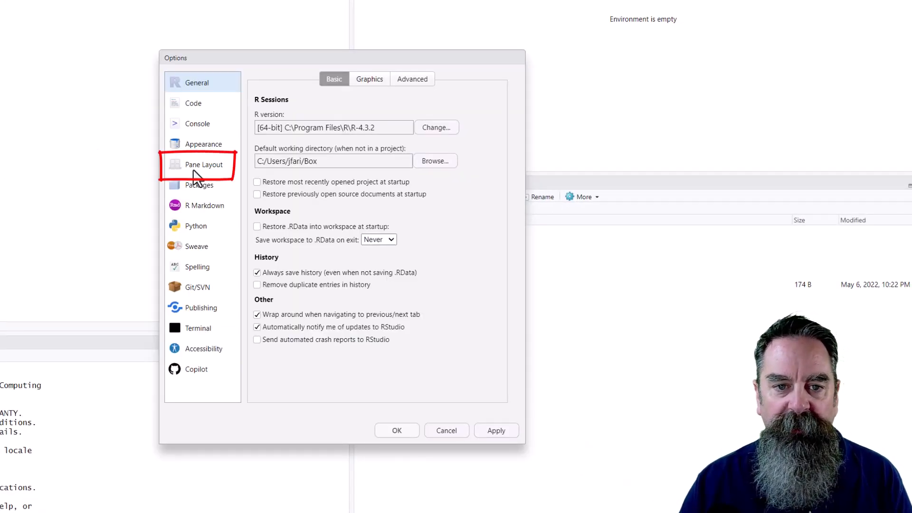
{"action": "left_click", "coordinate": [204, 164]}
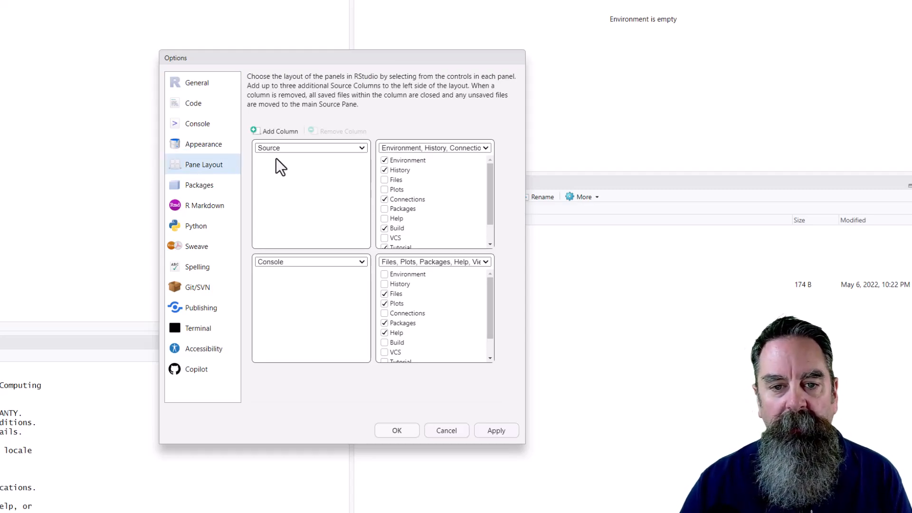
{"action": "mouse_move", "coordinate": [285, 222]}
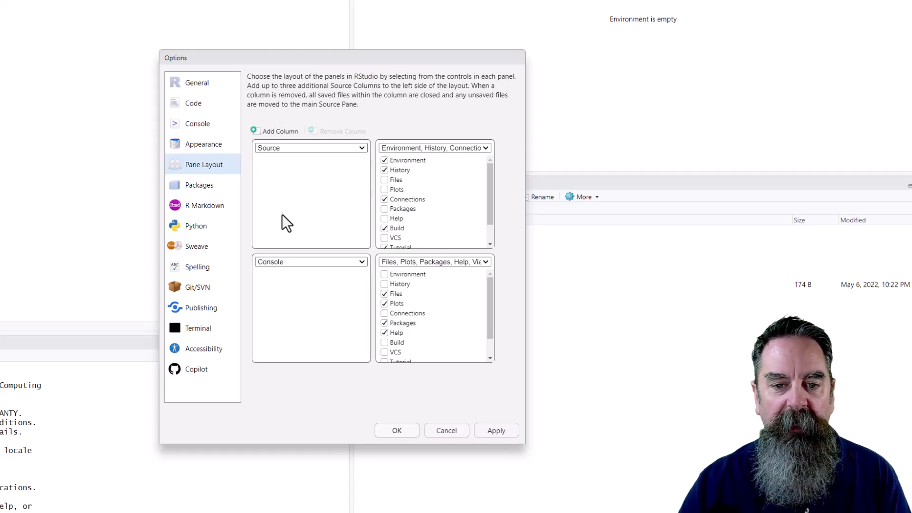
{"action": "mouse_move", "coordinate": [291, 276]}
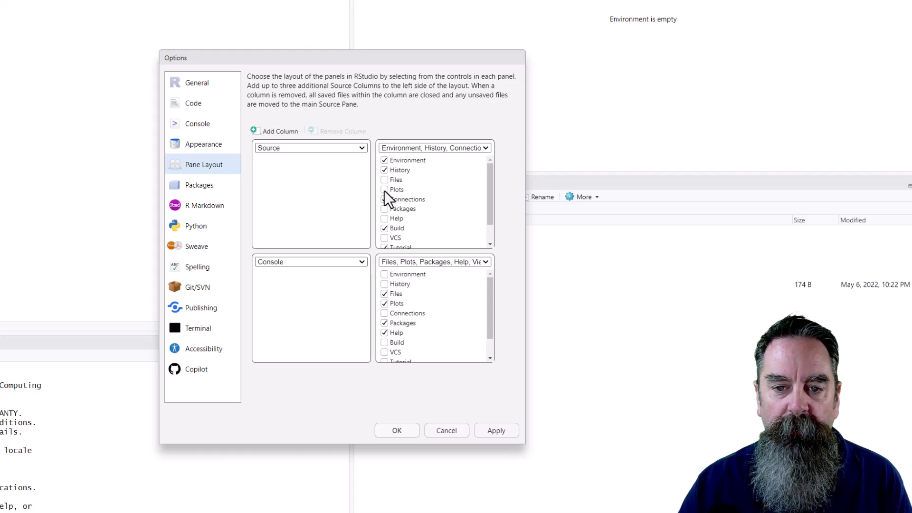
Step: Keep Plots in the files group and drop Connections and Build from the environment group
{"action": "left_click", "coordinate": [384, 190]}
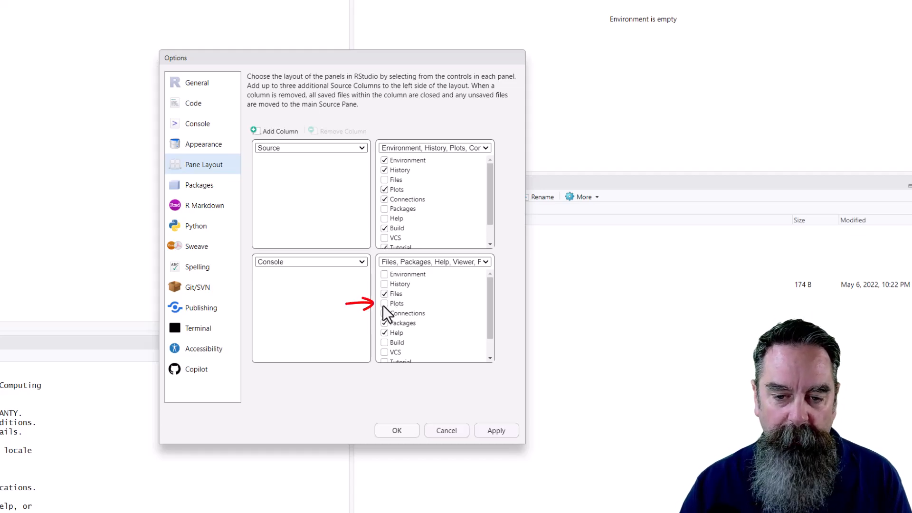
{"action": "left_click", "coordinate": [384, 303]}
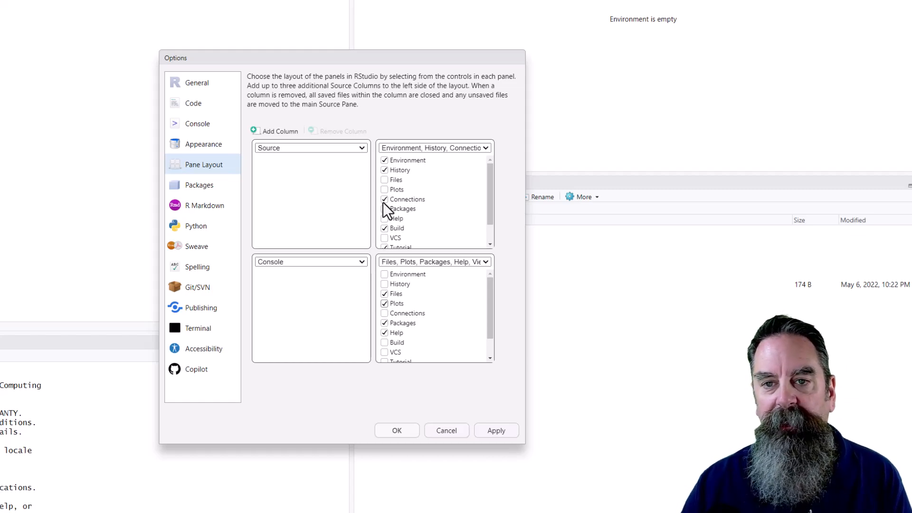
{"action": "left_click", "coordinate": [384, 199]}
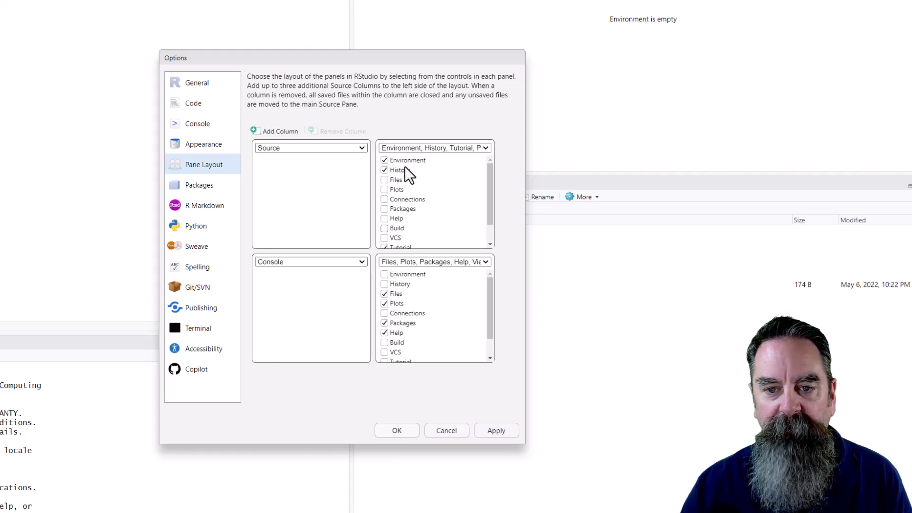
{"action": "scroll", "scroll_direction": "down", "scroll_amount": 3}
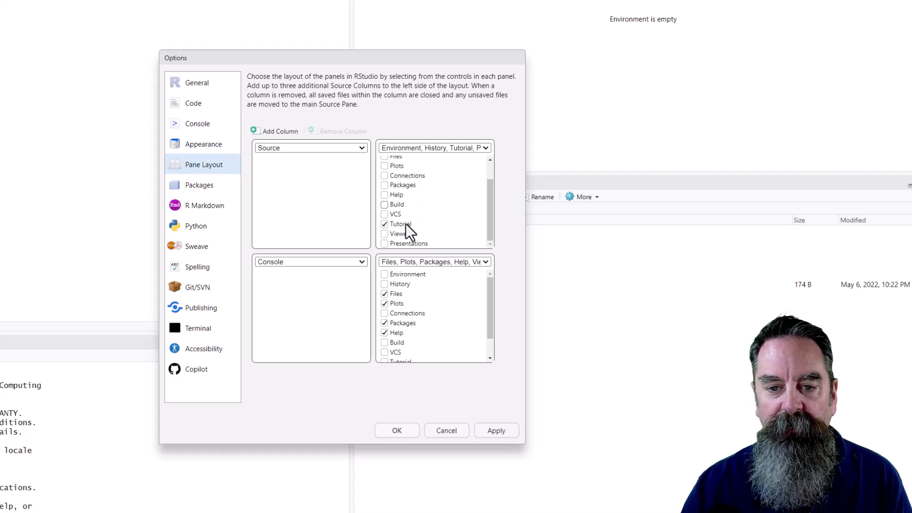
{"action": "mouse_move", "coordinate": [436, 202]}
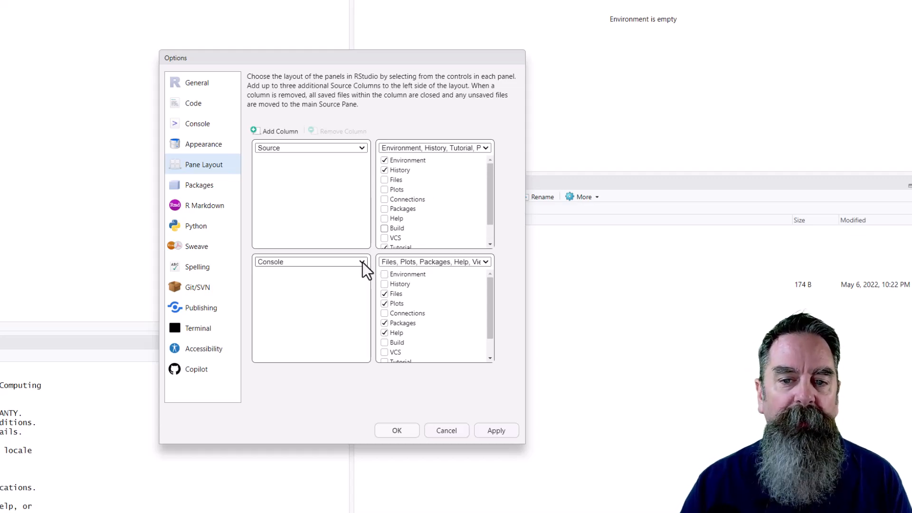
{"action": "mouse_move", "coordinate": [485, 154]}
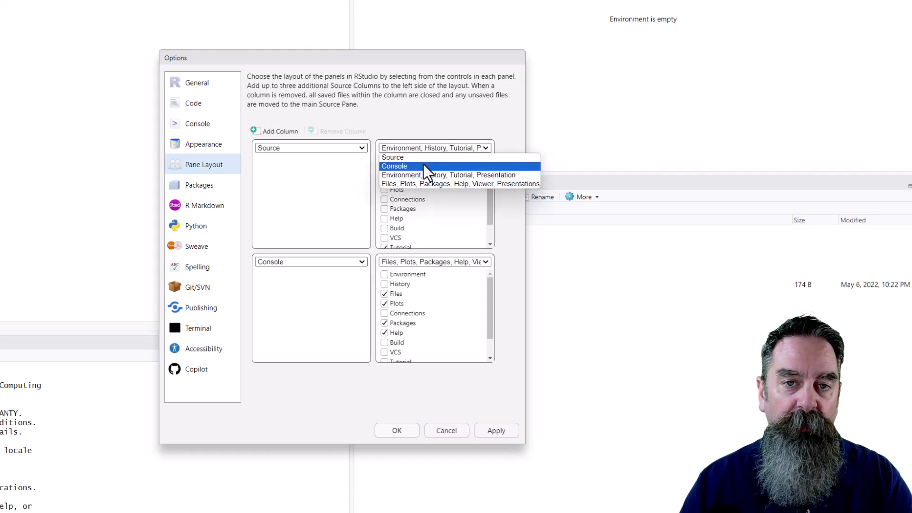
Step: Set the top-right pane to Console and apply the layout
{"action": "left_click", "coordinate": [394, 166]}
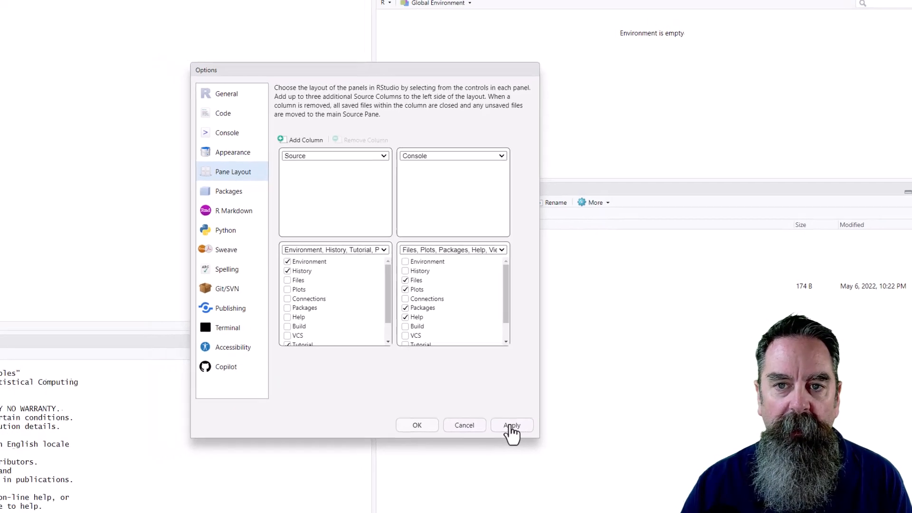
{"action": "left_click", "coordinate": [511, 425]}
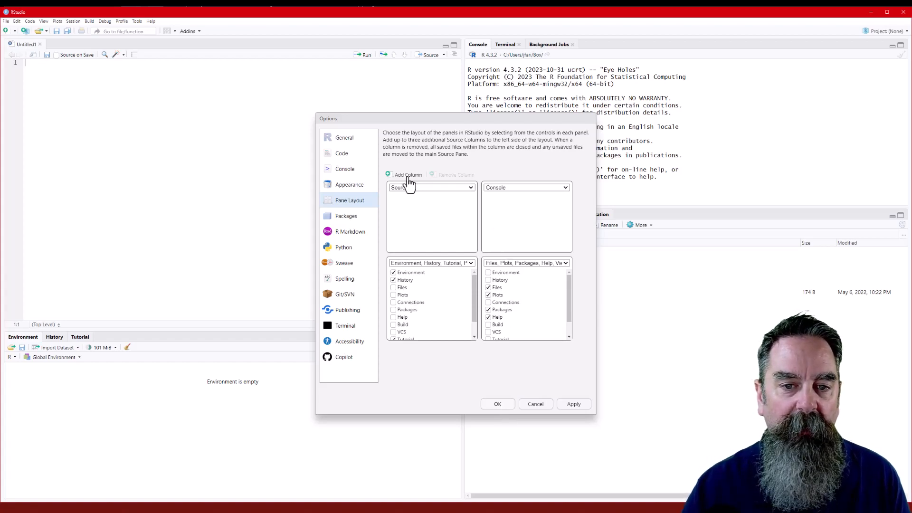
Step: Add an extra source column in Pane Layout and confirm with OK
{"action": "left_click", "coordinate": [407, 174]}
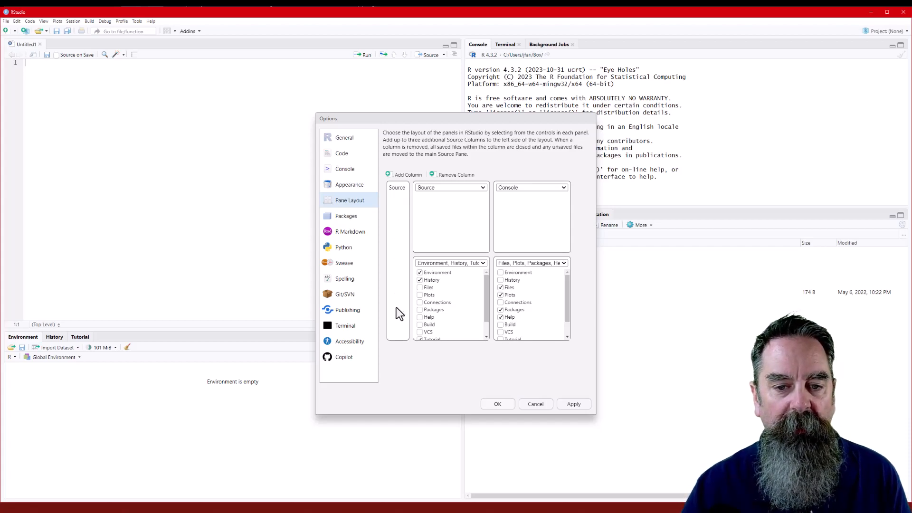
{"action": "mouse_move", "coordinate": [397, 241]}
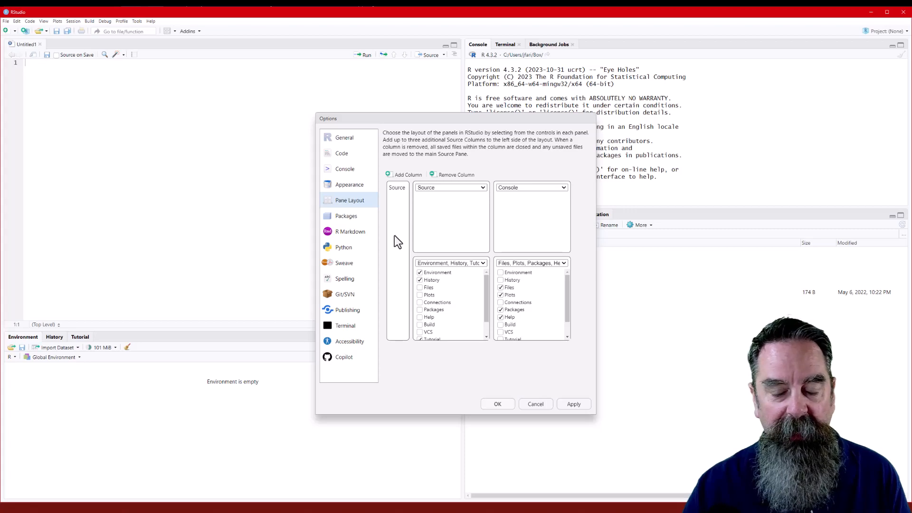
{"action": "mouse_move", "coordinate": [438, 374]}
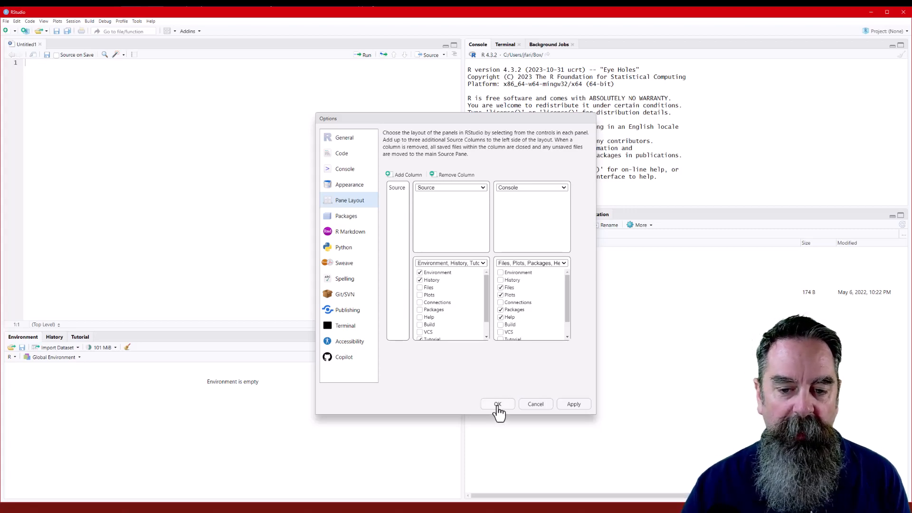
{"action": "left_click", "coordinate": [498, 404]}
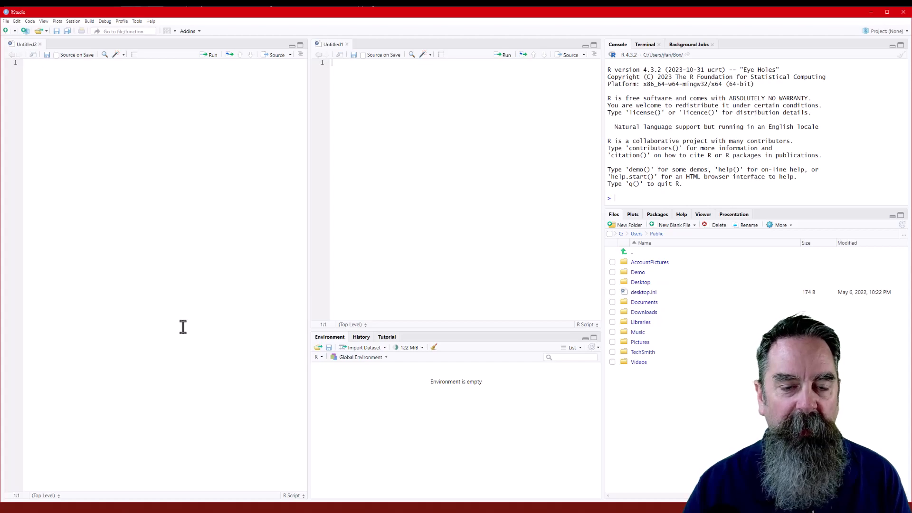
{"action": "mouse_move", "coordinate": [449, 145]}
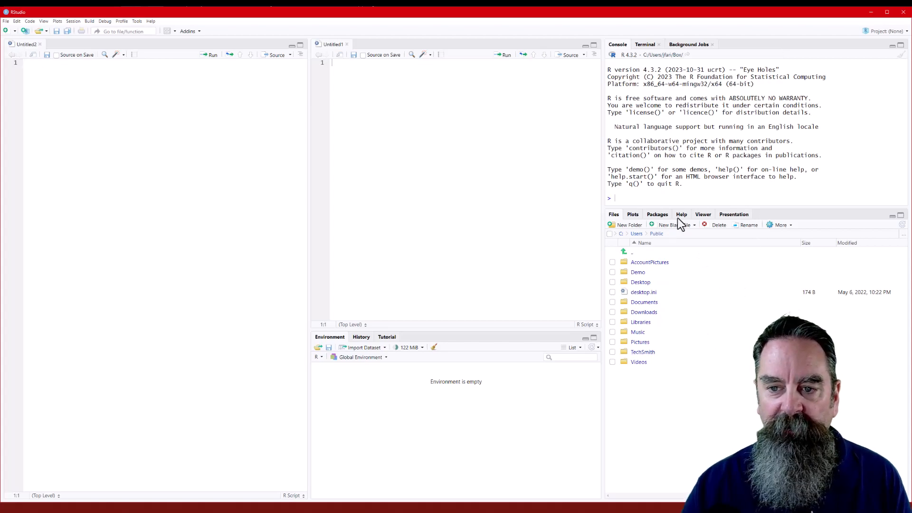
{"action": "mouse_move", "coordinate": [732, 226]}
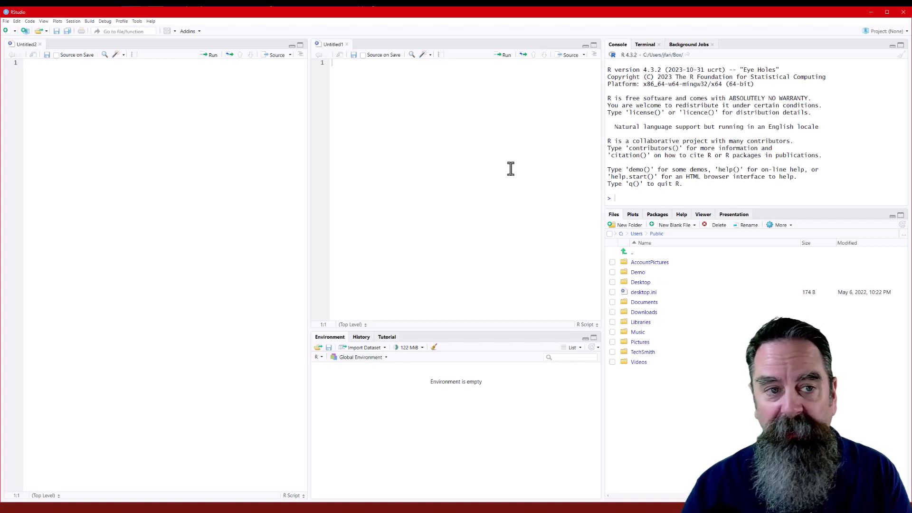
Step: Open the Tools menu from the menu bar
{"action": "left_click", "coordinate": [137, 21]}
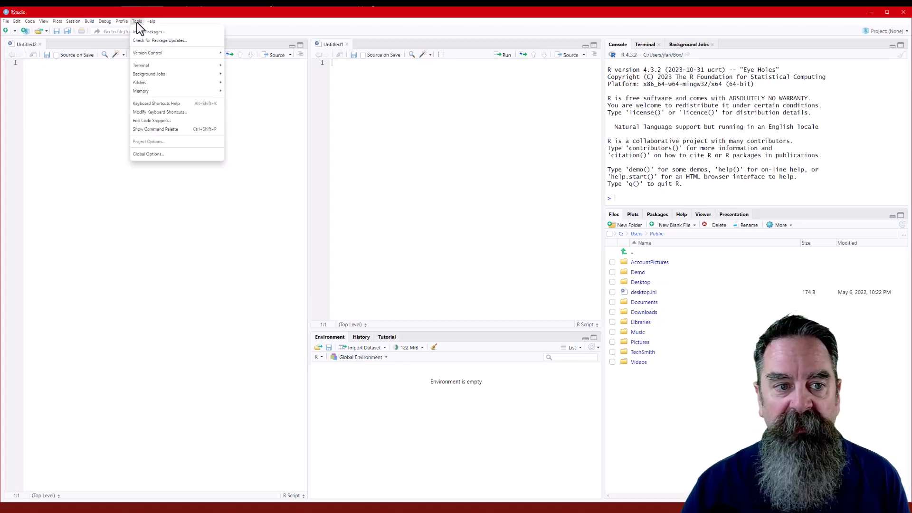
Step: Adjust the Environment pane tabs, uncheck Presentation, and apply with OK
{"action": "left_click", "coordinate": [148, 153]}
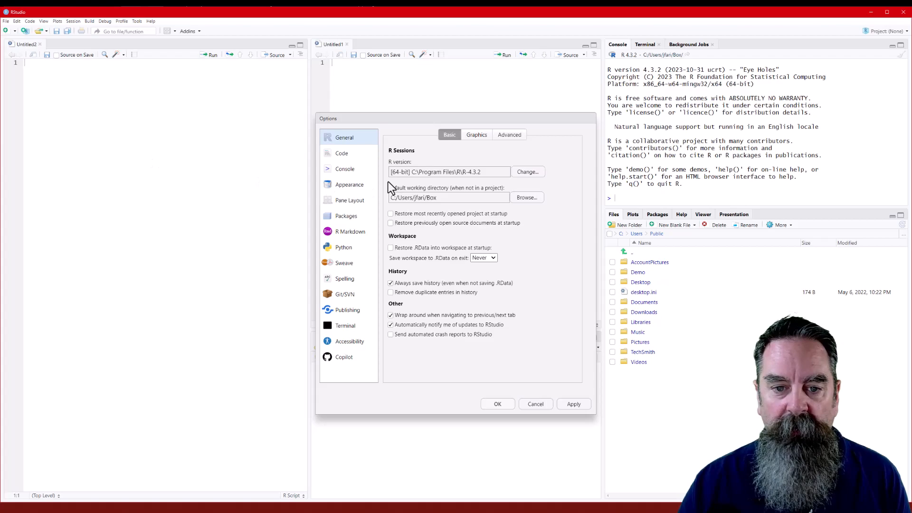
{"action": "left_click", "coordinate": [350, 200]}
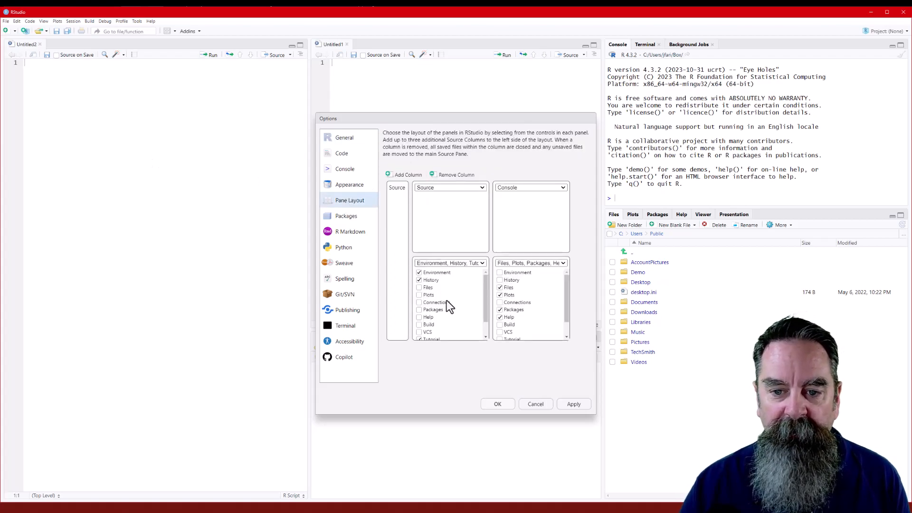
{"action": "scroll", "scroll_direction": "down", "scroll_amount": 3}
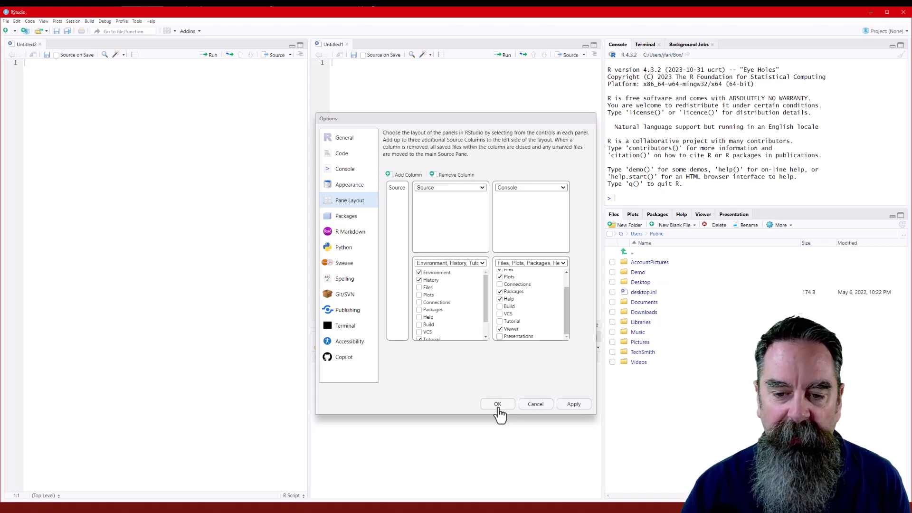
{"action": "left_click", "coordinate": [498, 404]}
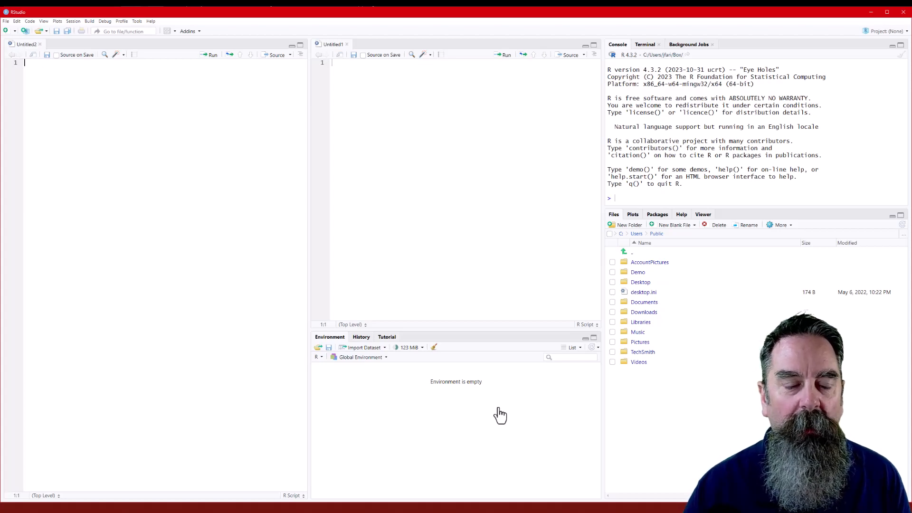
{"action": "mouse_move", "coordinate": [86, 135]}
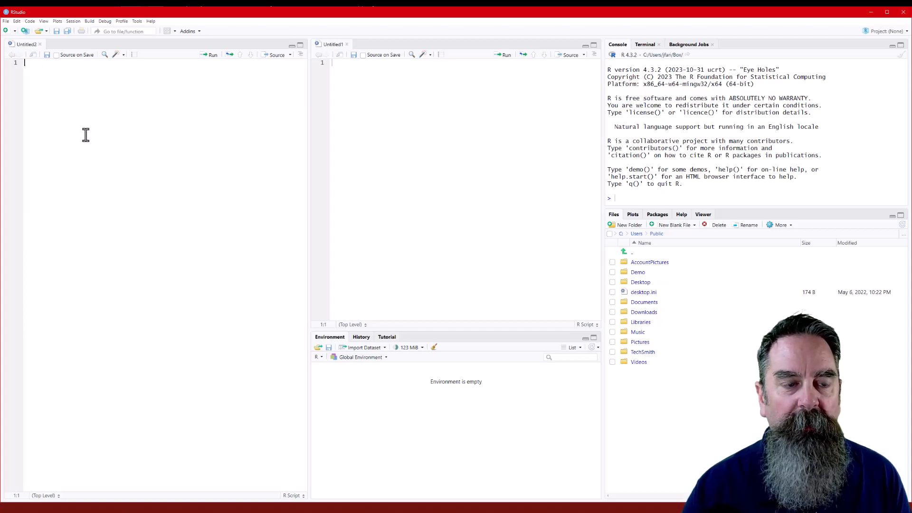
{"action": "mouse_move", "coordinate": [80, 94]}
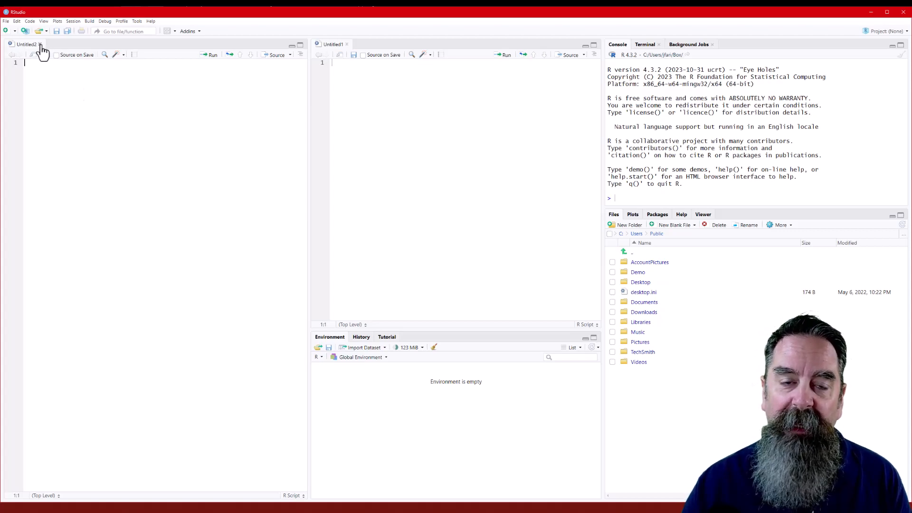
{"action": "mouse_move", "coordinate": [145, 56]}
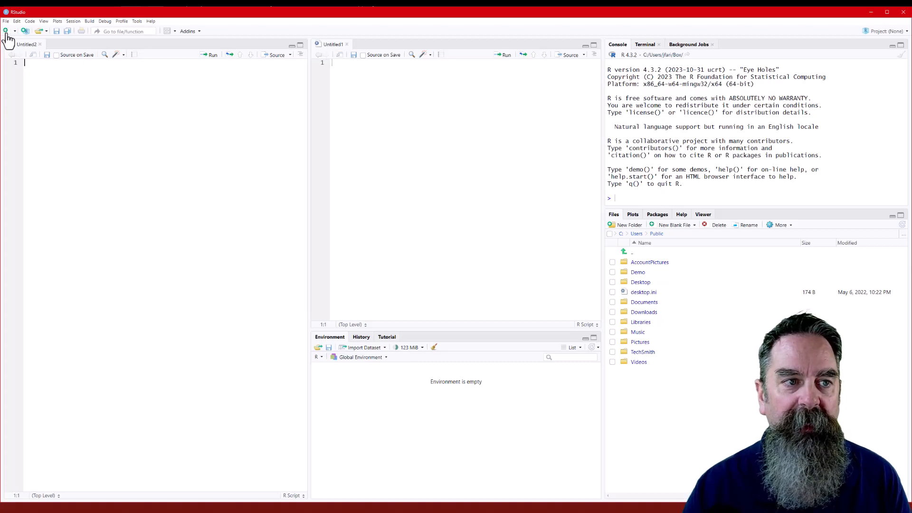
{"action": "left_click", "coordinate": [6, 31]}
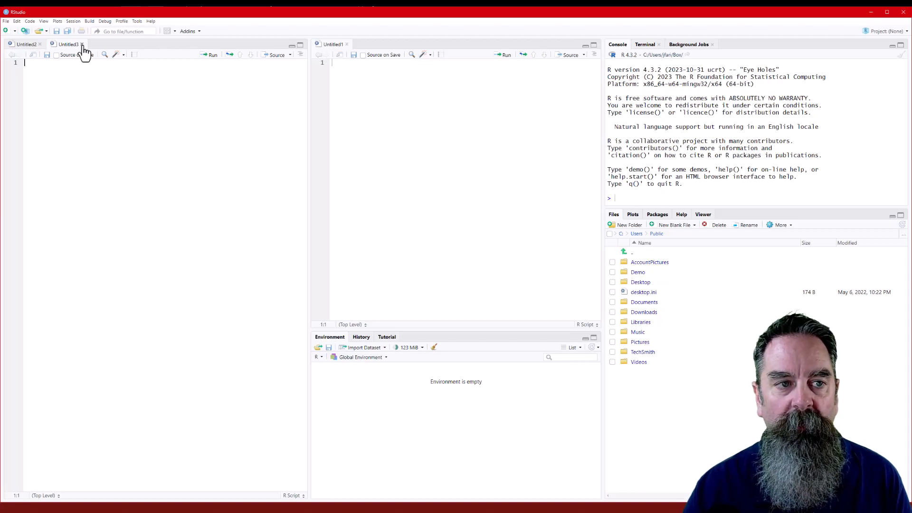
{"action": "left_click", "coordinate": [84, 44]}
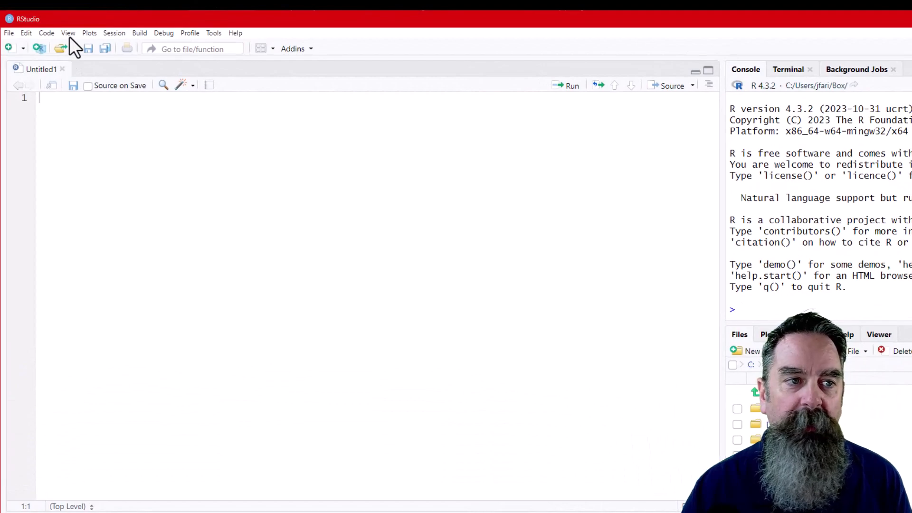
Step: Add a source column via View > Panes > Add Source Column
{"action": "left_click", "coordinate": [68, 32]}
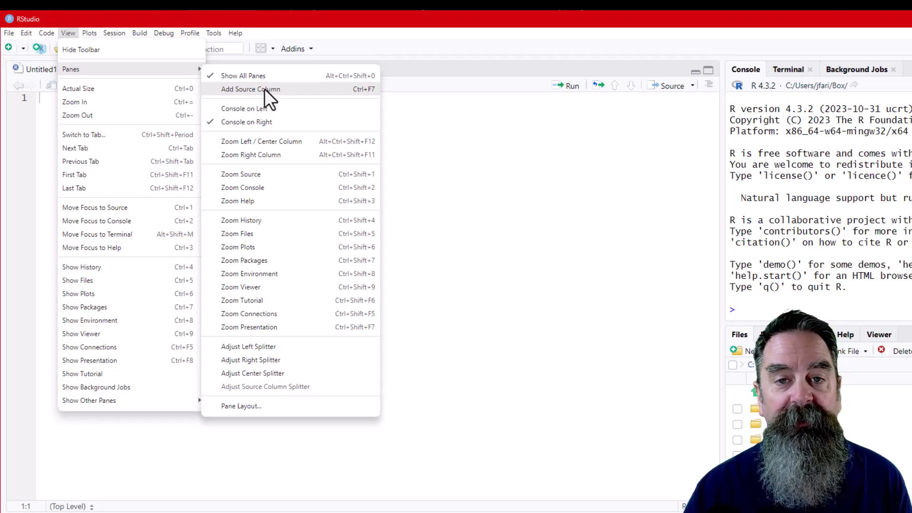
{"action": "mouse_move", "coordinate": [360, 102]}
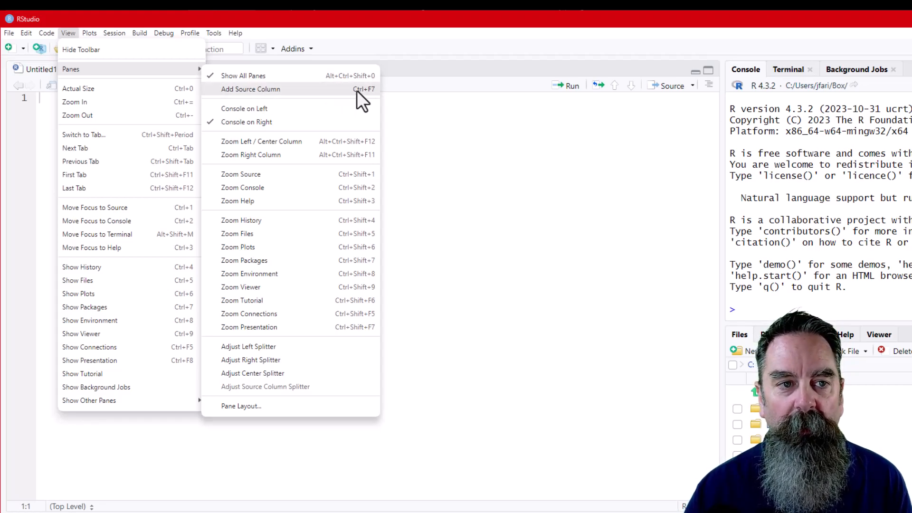
{"action": "left_click", "coordinate": [250, 89]}
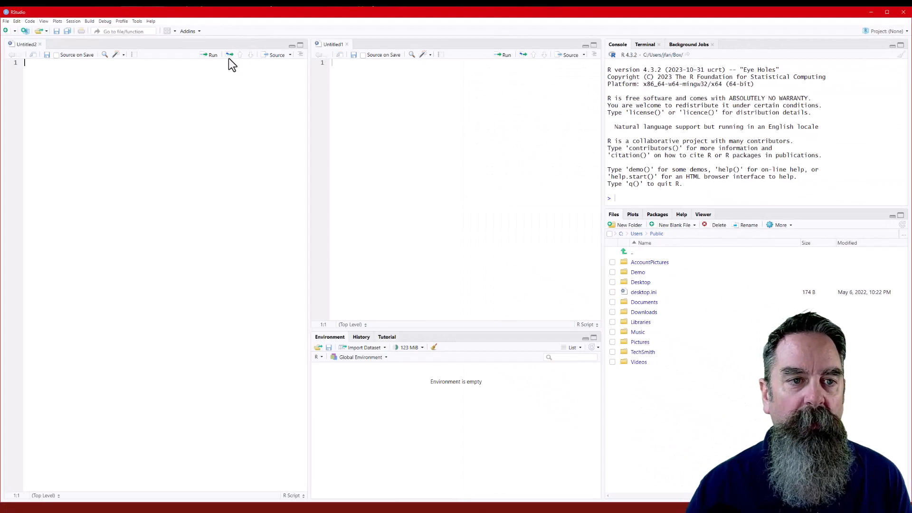
{"action": "mouse_move", "coordinate": [229, 54]}
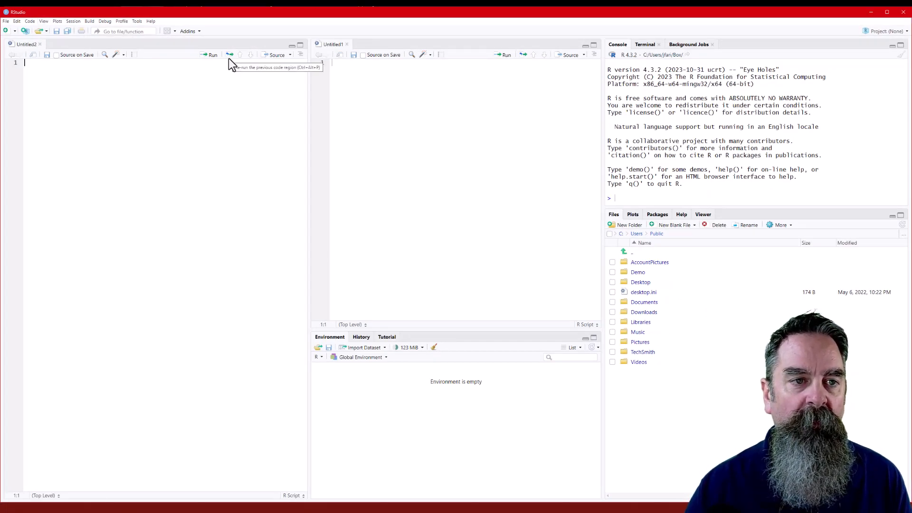
{"action": "mouse_move", "coordinate": [48, 28]}
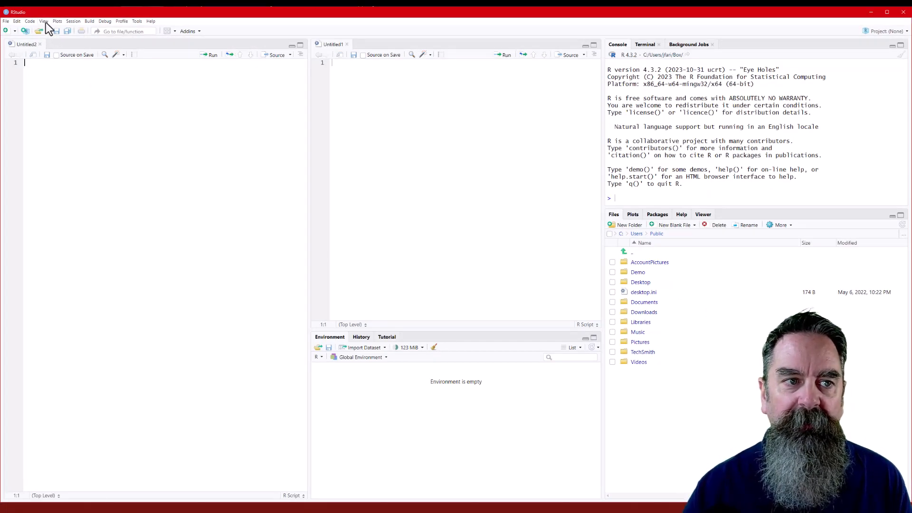
{"action": "left_click", "coordinate": [43, 21]}
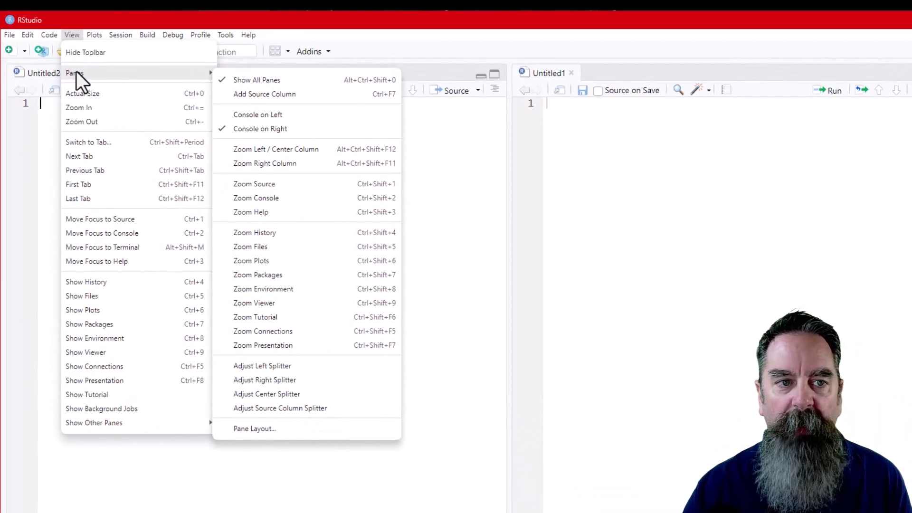
{"action": "mouse_move", "coordinate": [285, 115]}
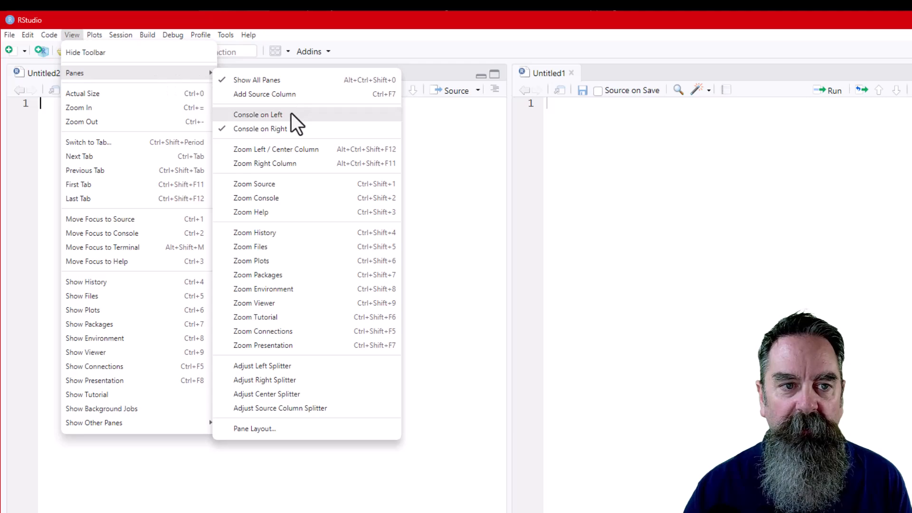
{"action": "left_click", "coordinate": [257, 115]}
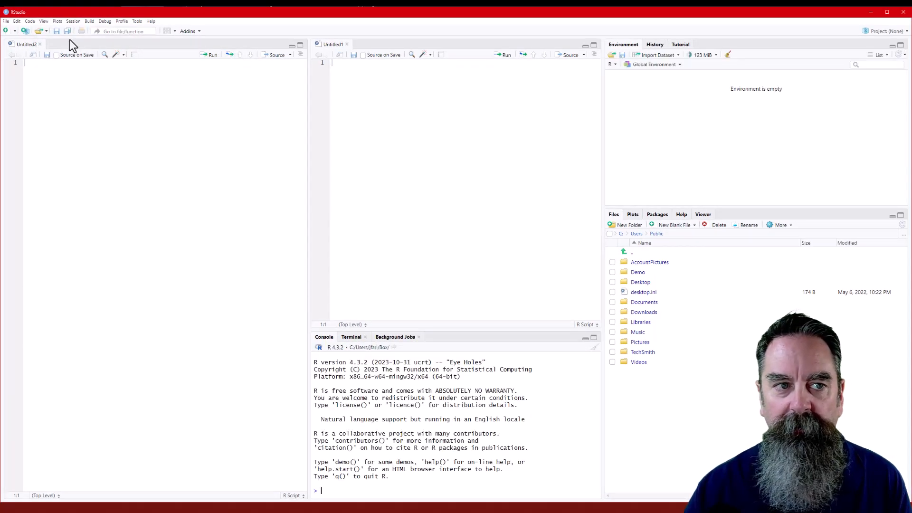
{"action": "left_click", "coordinate": [44, 21]}
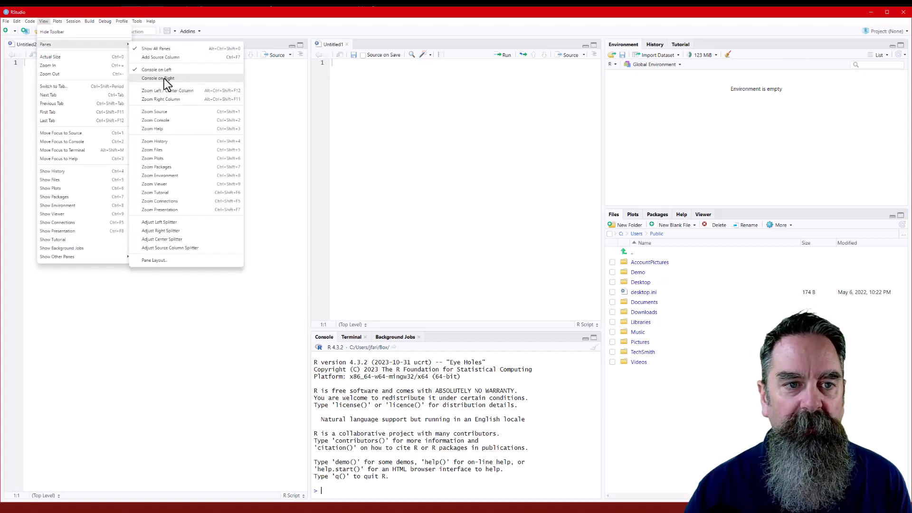
{"action": "left_click", "coordinate": [158, 78]}
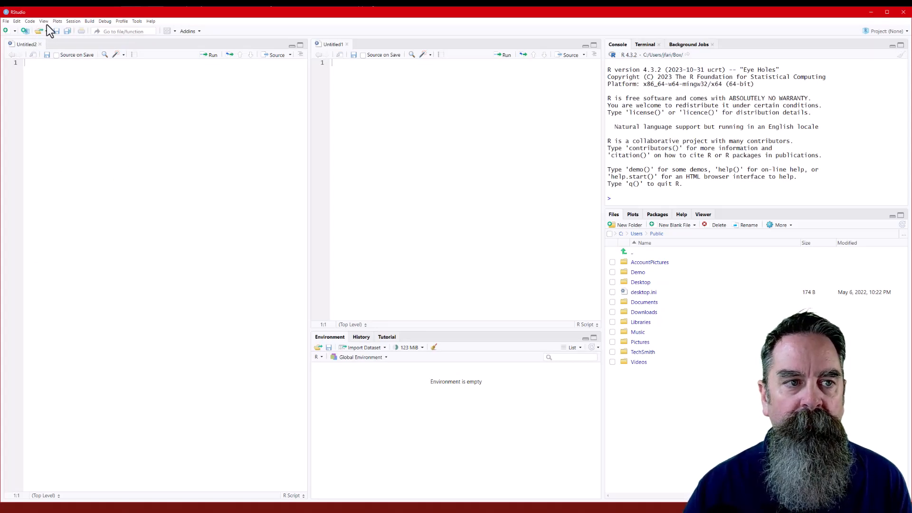
{"action": "left_click", "coordinate": [44, 21]}
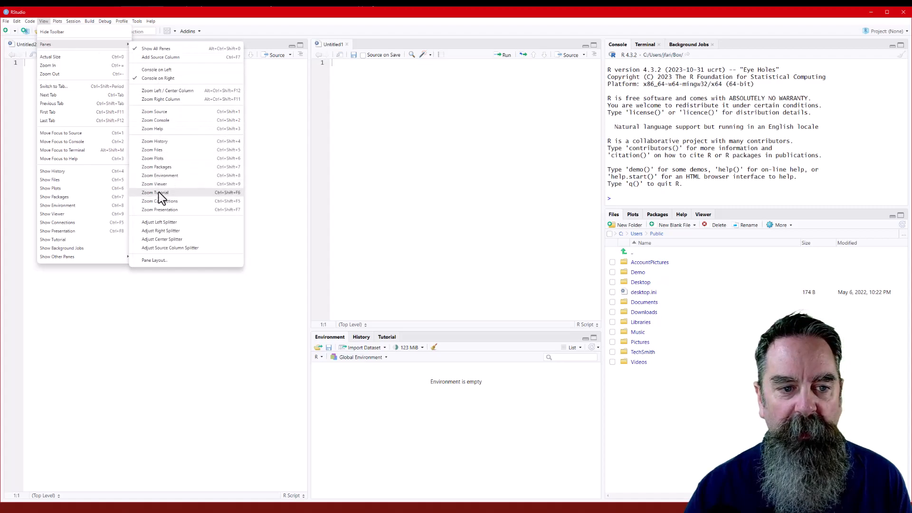
{"action": "mouse_move", "coordinate": [177, 144]}
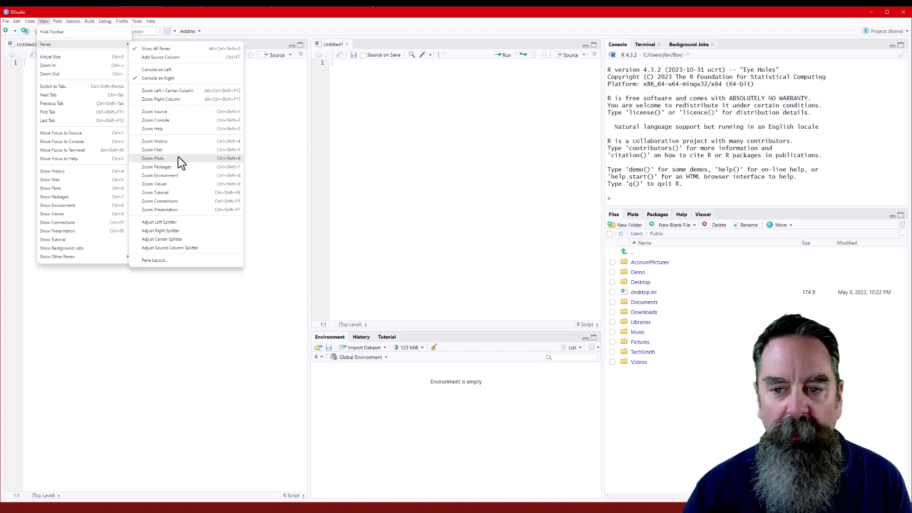
Step: Zoom the Plots pane, then choose Show All Panes to restore the layout
{"action": "left_click", "coordinate": [152, 159]}
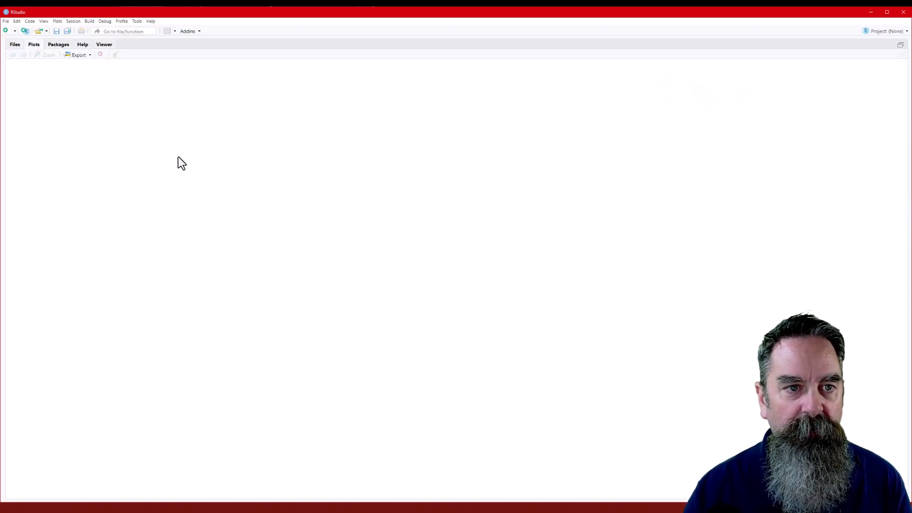
{"action": "left_click", "coordinate": [168, 31]}
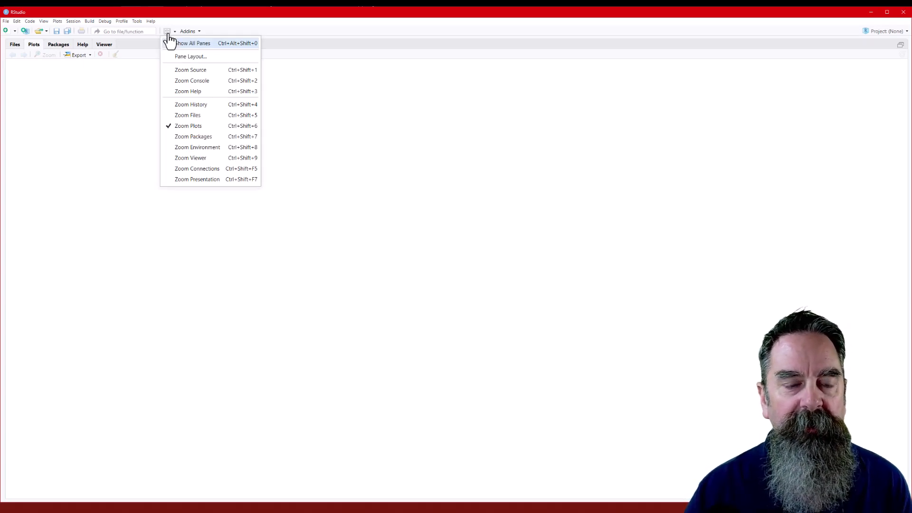
{"action": "mouse_move", "coordinate": [181, 46]}
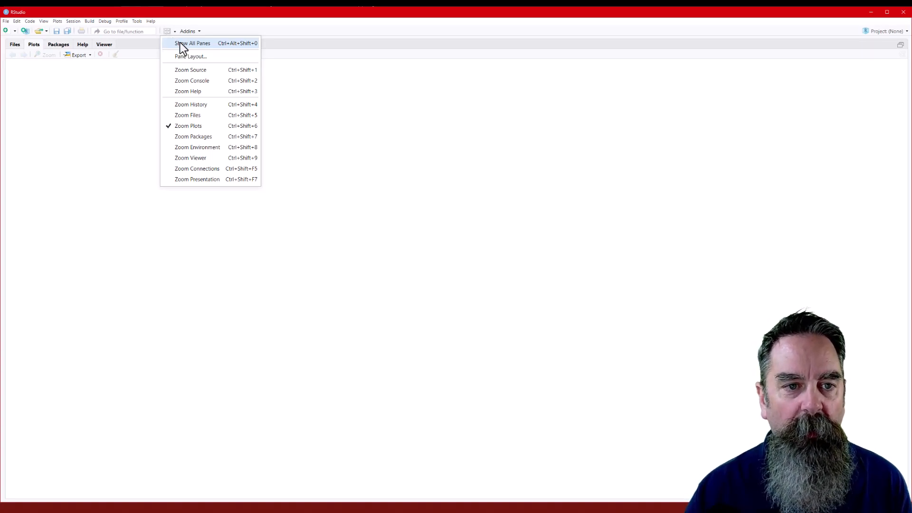
{"action": "left_click", "coordinate": [192, 42]}
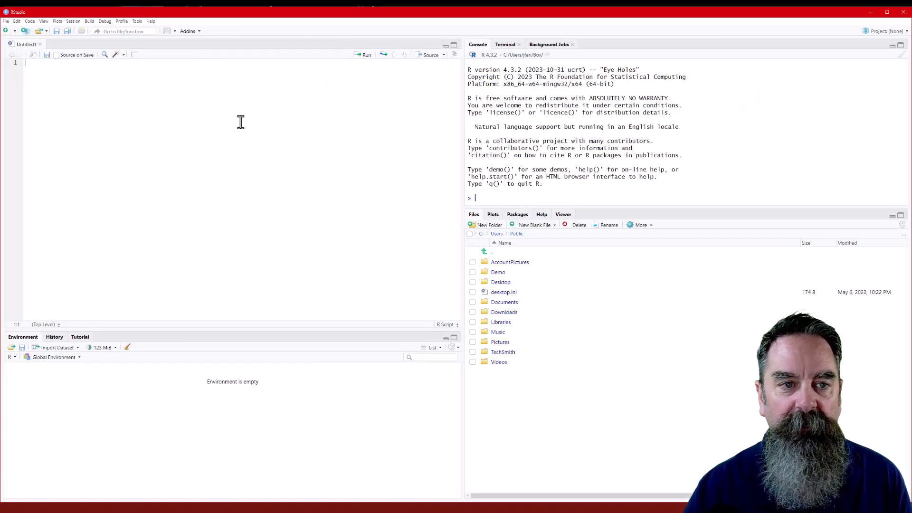
{"action": "mouse_move", "coordinate": [156, 86]}
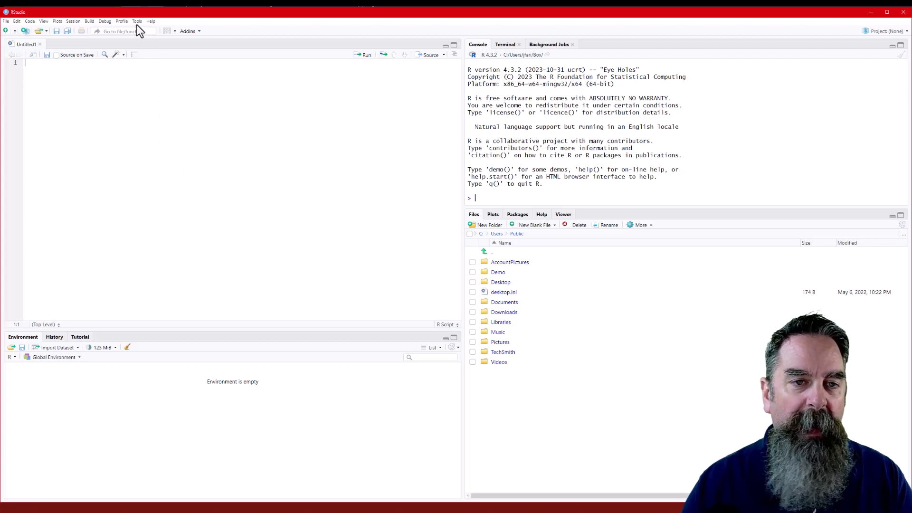
Step: Open Tools > Global Options on the Appearance section
{"action": "left_click", "coordinate": [137, 21]}
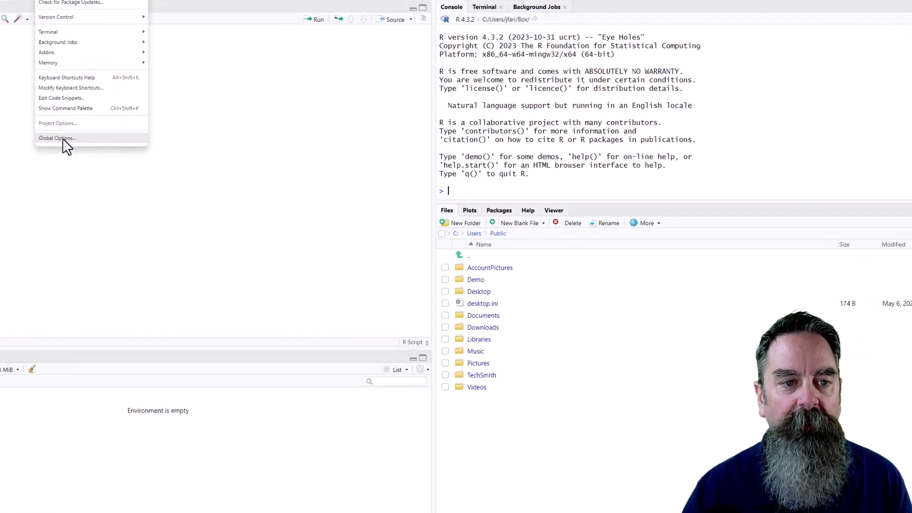
{"action": "left_click", "coordinate": [56, 138]}
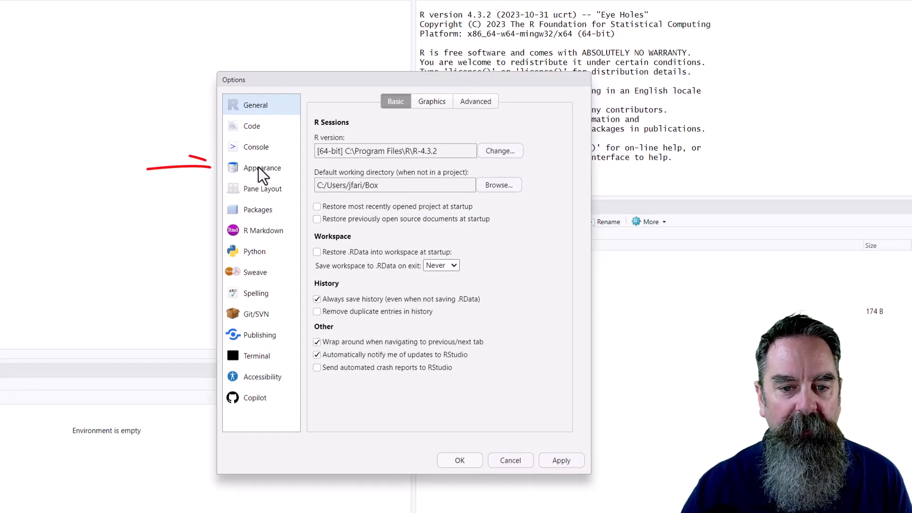
{"action": "left_click", "coordinate": [262, 168]}
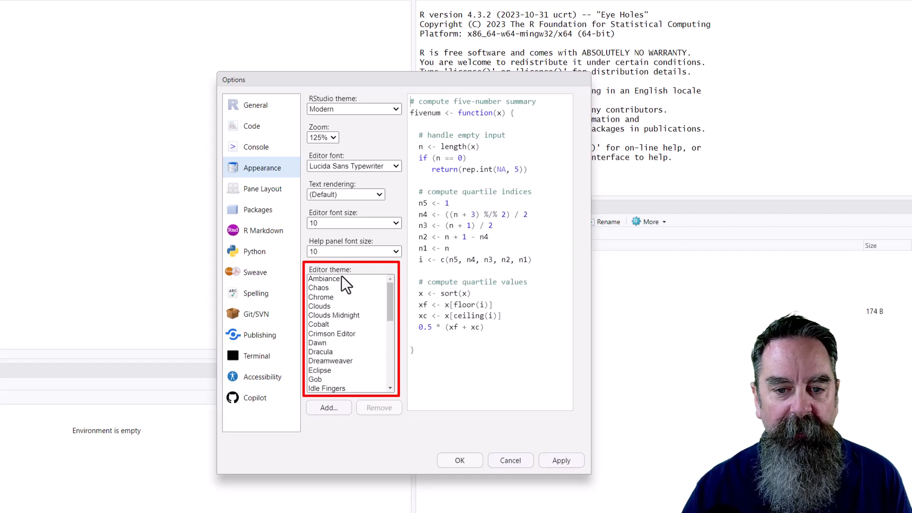
Step: Preview Solarized Dark, Solarized Light, SQL Server and Mono Industrial, then apply Pastel On Dark
{"action": "scroll", "scroll_direction": "down", "scroll_amount": 3}
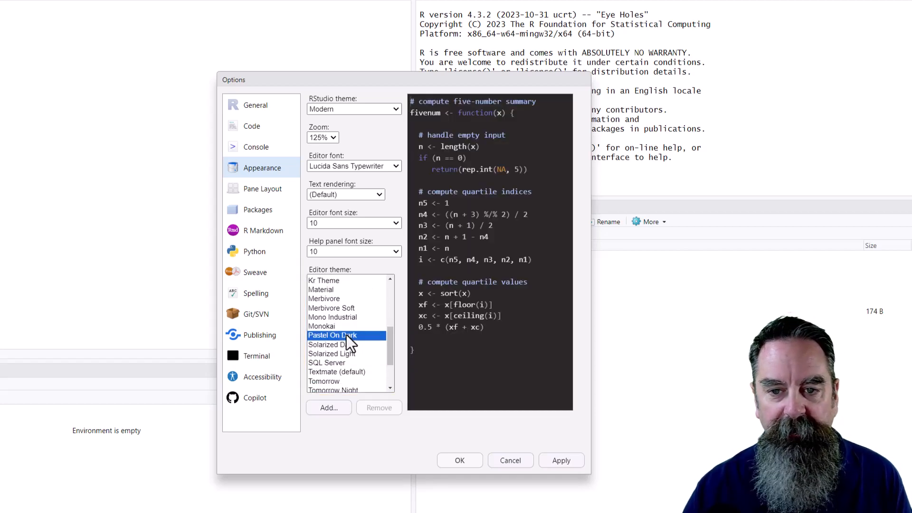
{"action": "left_click", "coordinate": [332, 344]}
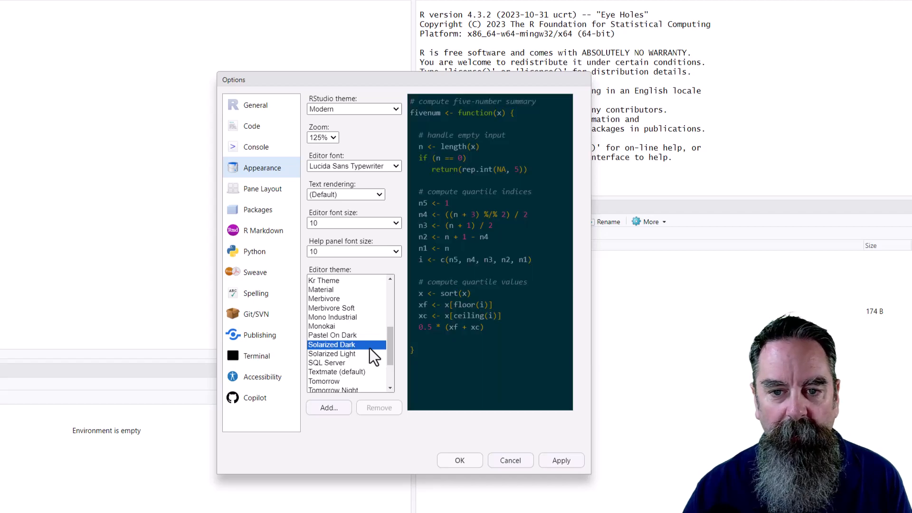
{"action": "left_click", "coordinate": [332, 353]}
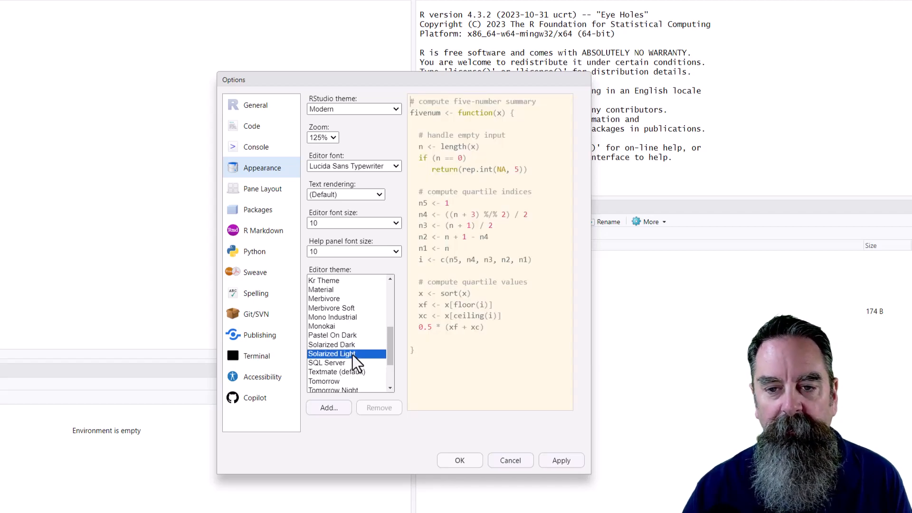
{"action": "left_click", "coordinate": [327, 362]}
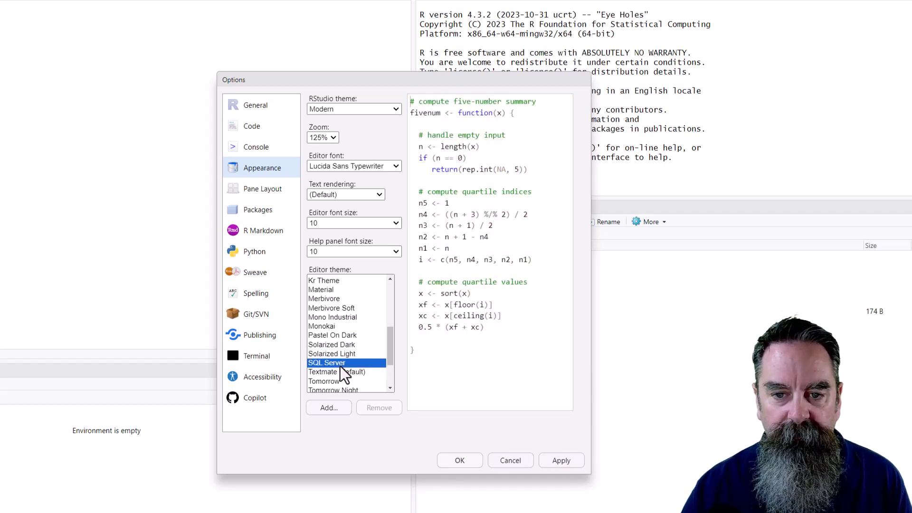
{"action": "left_click", "coordinate": [332, 317]}
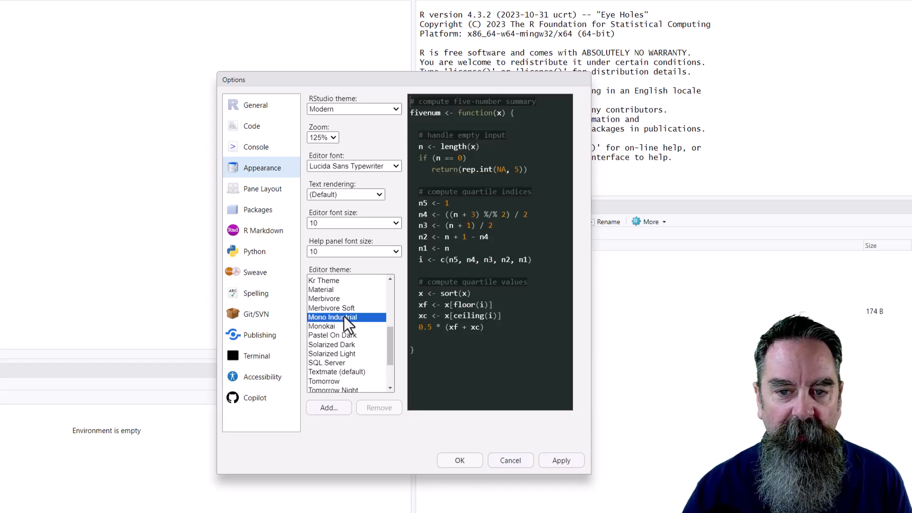
{"action": "left_click", "coordinate": [332, 335]}
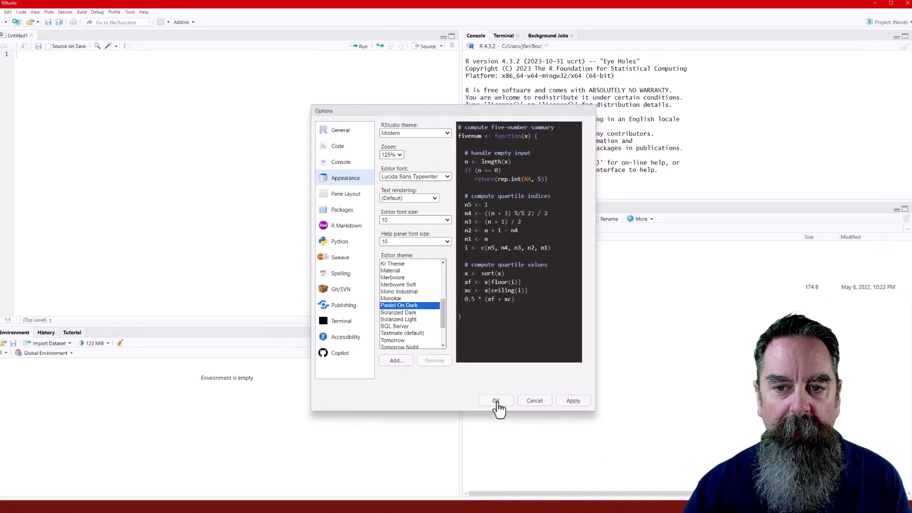
{"action": "left_click", "coordinate": [495, 401]}
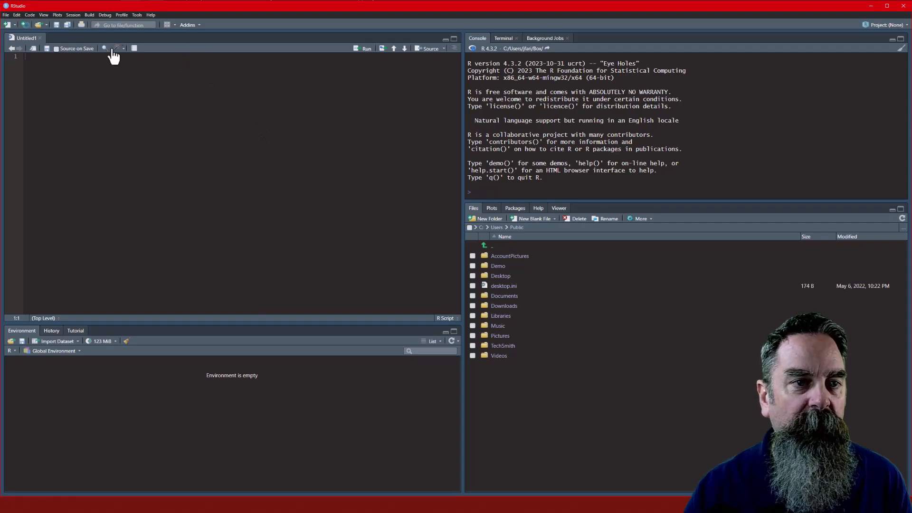
{"action": "mouse_move", "coordinate": [137, 23]}
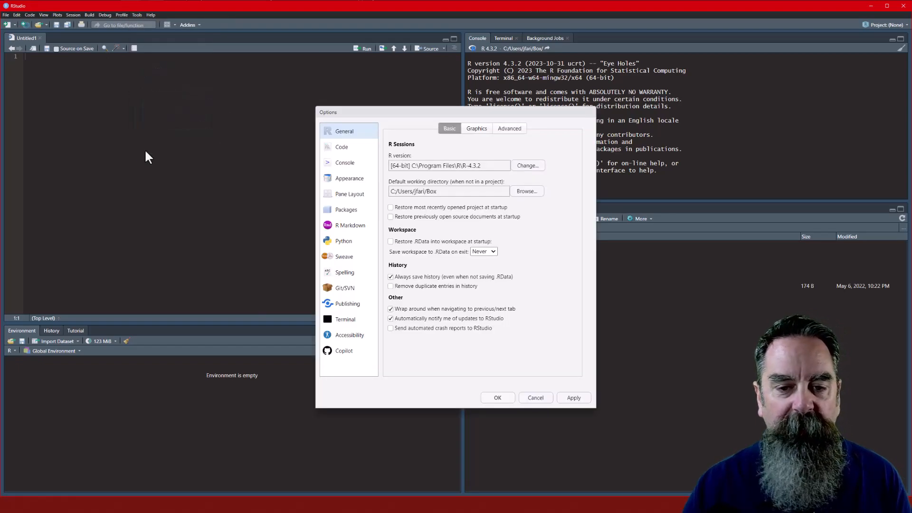
Step: Show the Appearance page of Global Options with the dark editor preview
{"action": "left_click", "coordinate": [350, 178]}
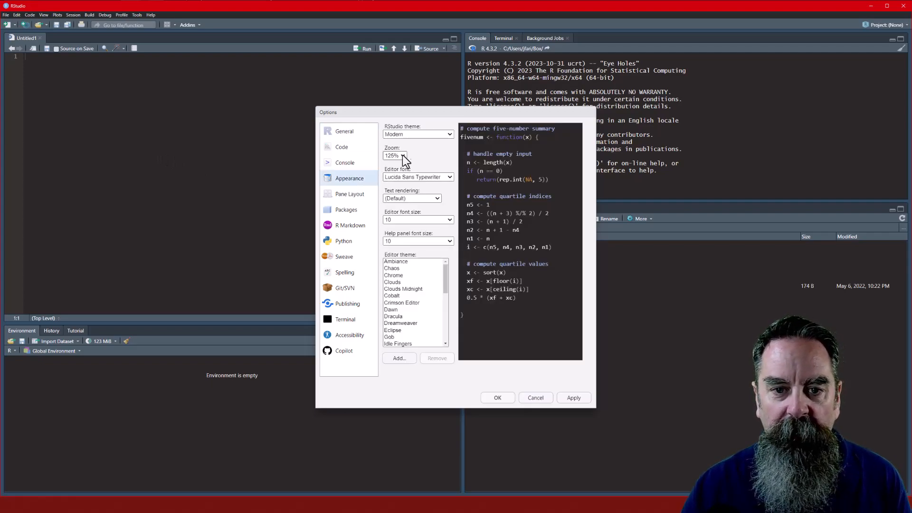
{"action": "mouse_move", "coordinate": [407, 240]}
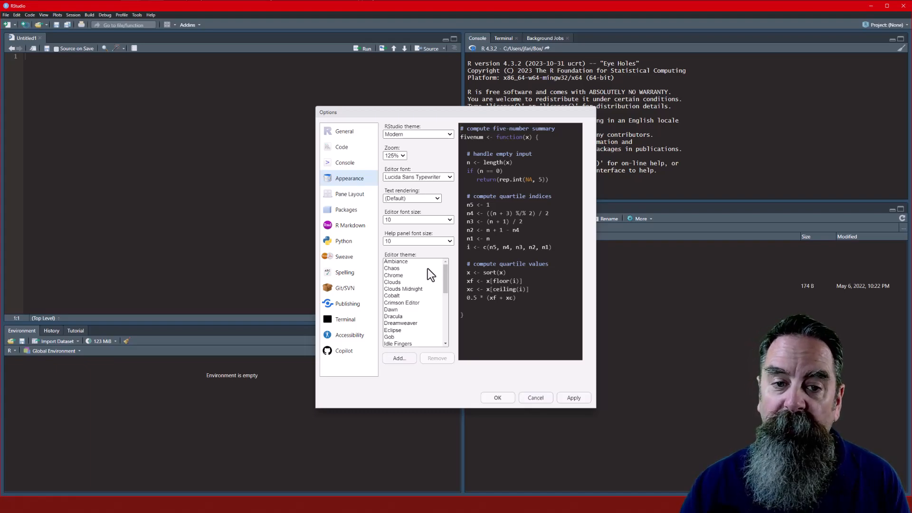
{"action": "mouse_move", "coordinate": [346, 140]}
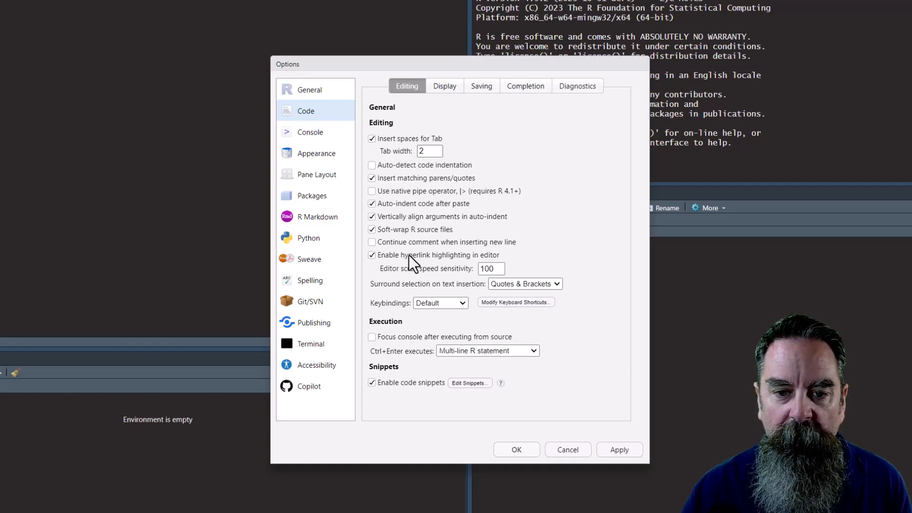
{"action": "mouse_move", "coordinate": [412, 260]}
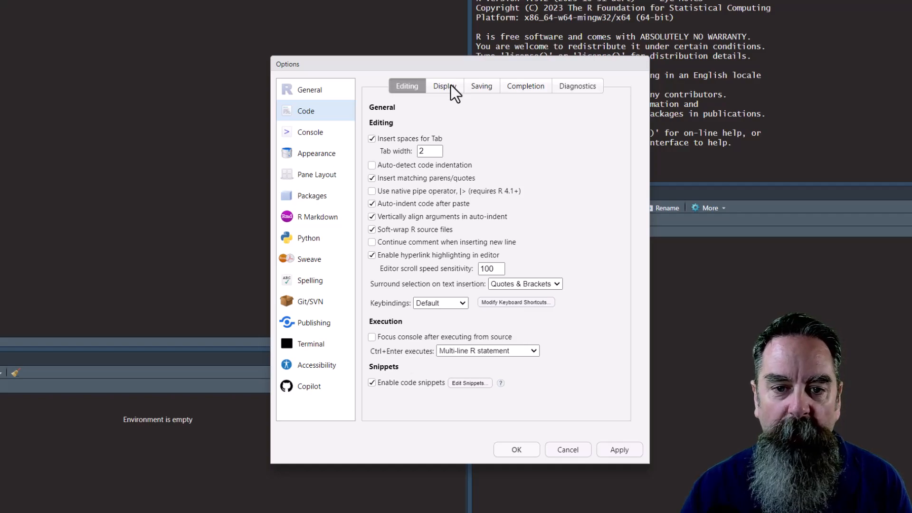
Step: On the Code Display tab, tick function call highlighting, color previews and rainbow parentheses, then save
{"action": "left_click", "coordinate": [445, 86]}
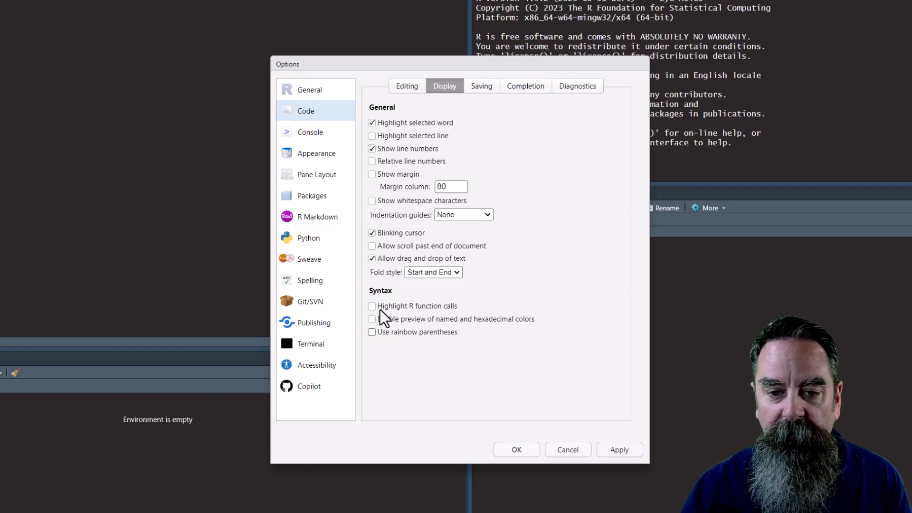
{"action": "mouse_move", "coordinate": [393, 307]}
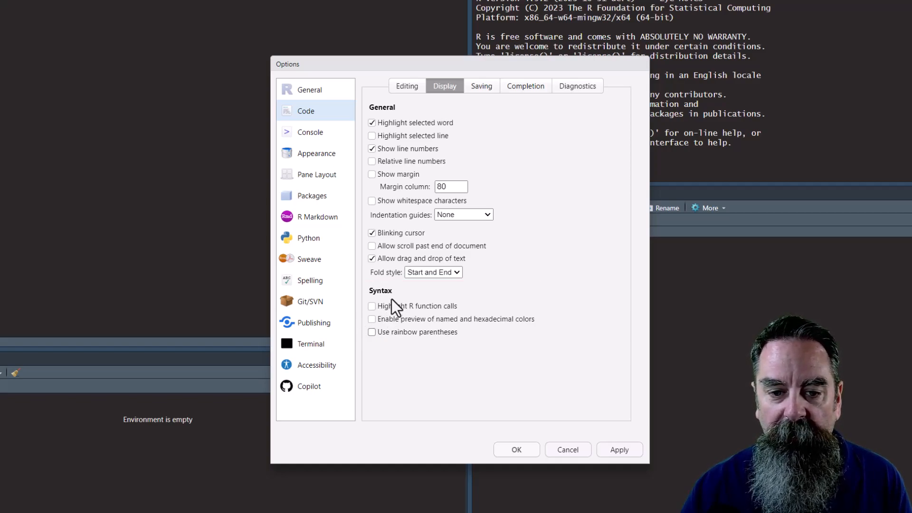
{"action": "mouse_move", "coordinate": [384, 297]}
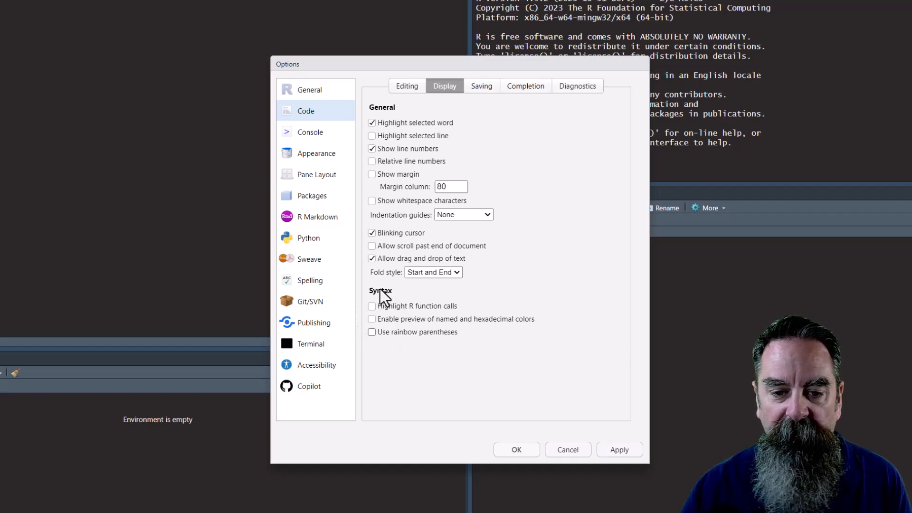
{"action": "mouse_move", "coordinate": [375, 314]}
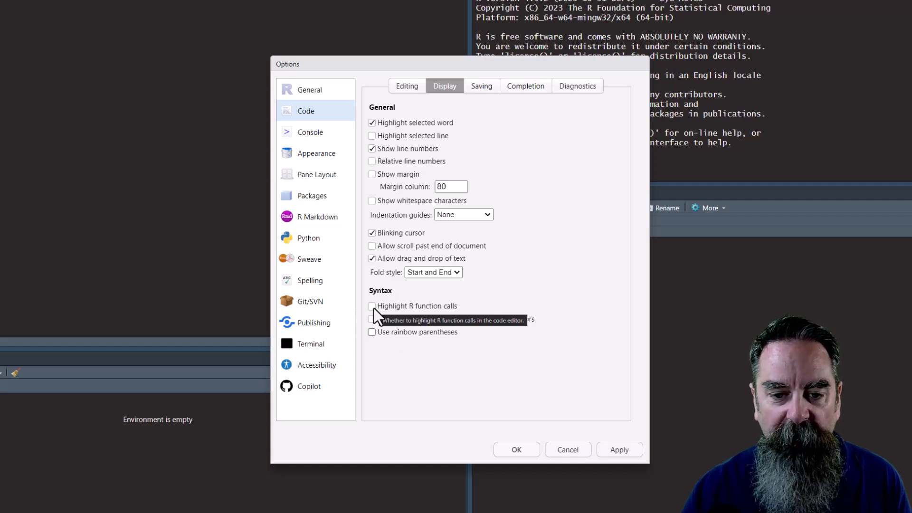
{"action": "left_click", "coordinate": [372, 306]}
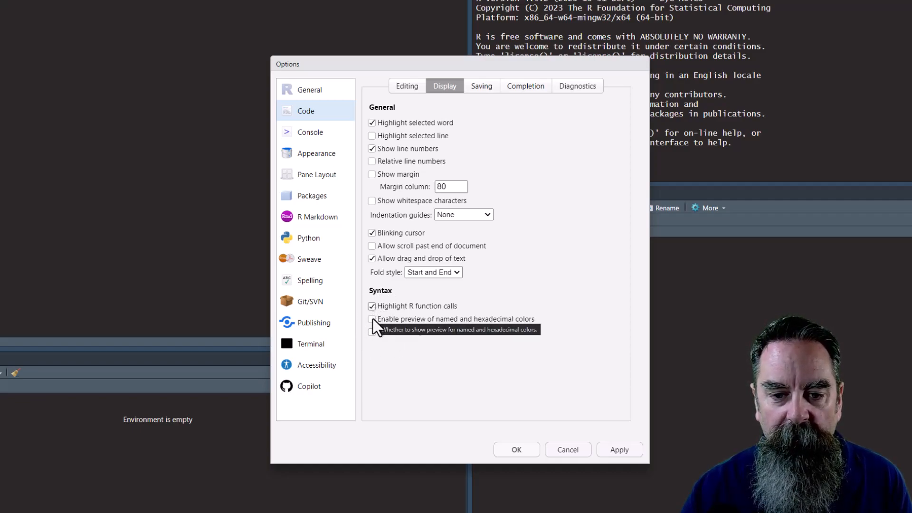
{"action": "left_click", "coordinate": [372, 319]}
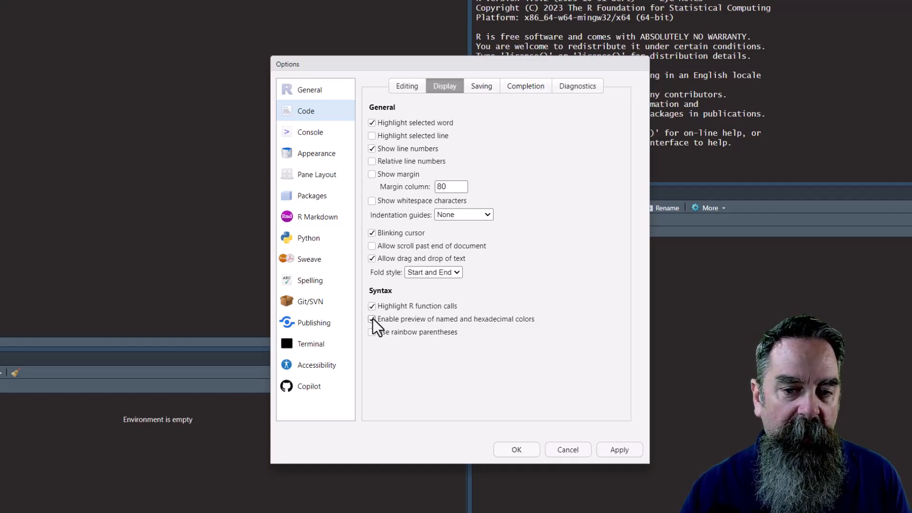
{"action": "left_click", "coordinate": [372, 319]}
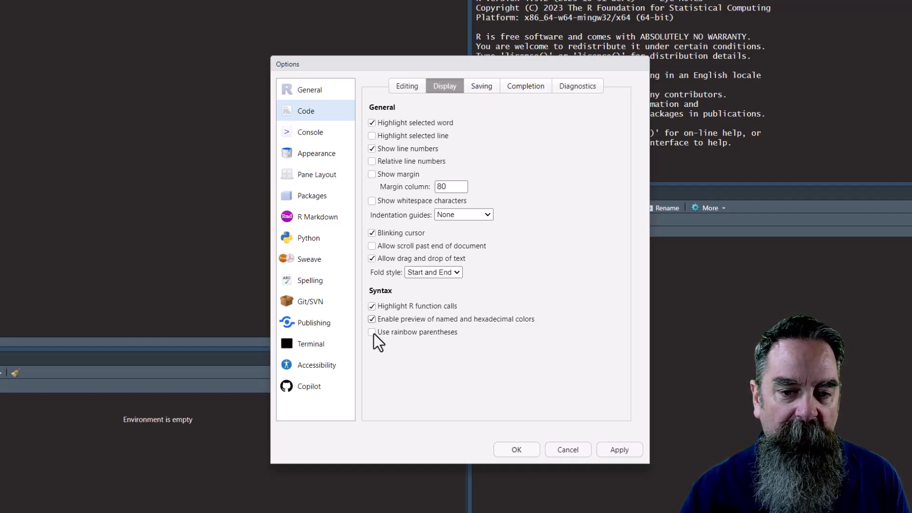
{"action": "left_click", "coordinate": [371, 332]}
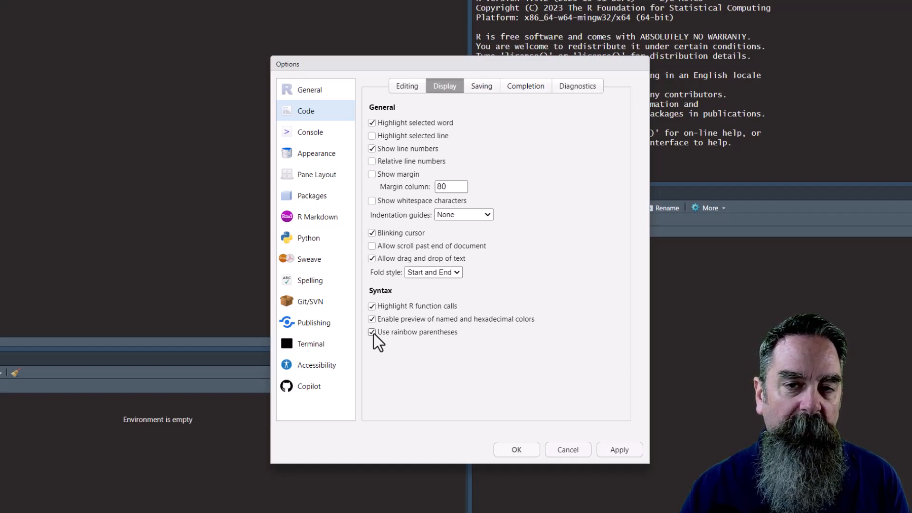
{"action": "mouse_move", "coordinate": [401, 345]}
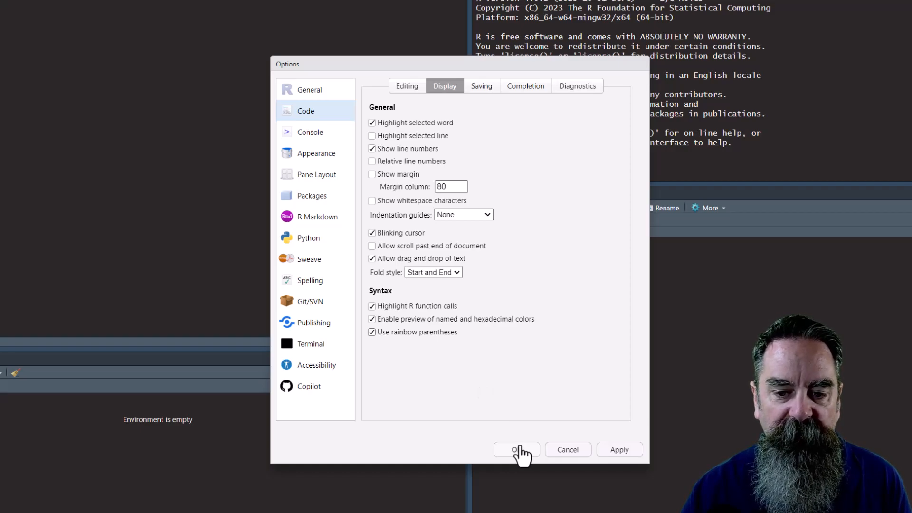
{"action": "left_click", "coordinate": [516, 449]}
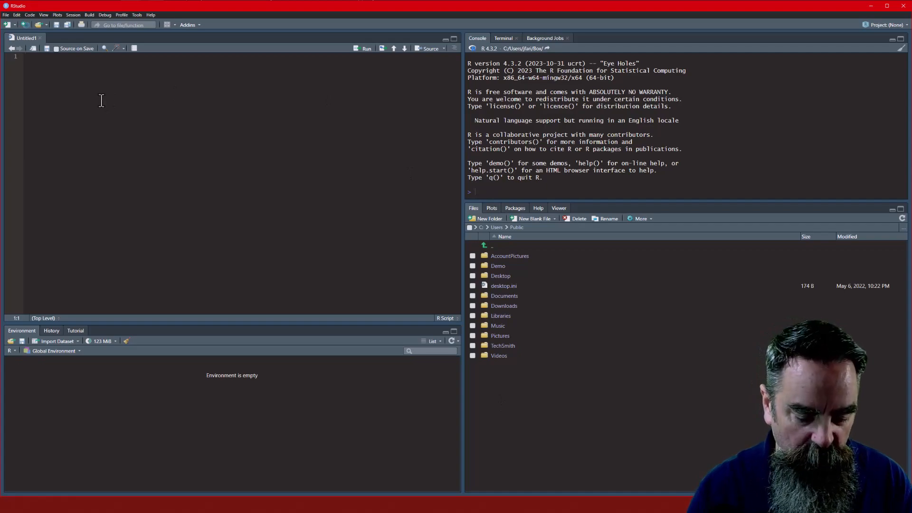
Step: Write ggplot()+geom_point(aes(SalePrice, DateSale), color = "navy") in the script
{"action": "type", "text": "ggpl"}
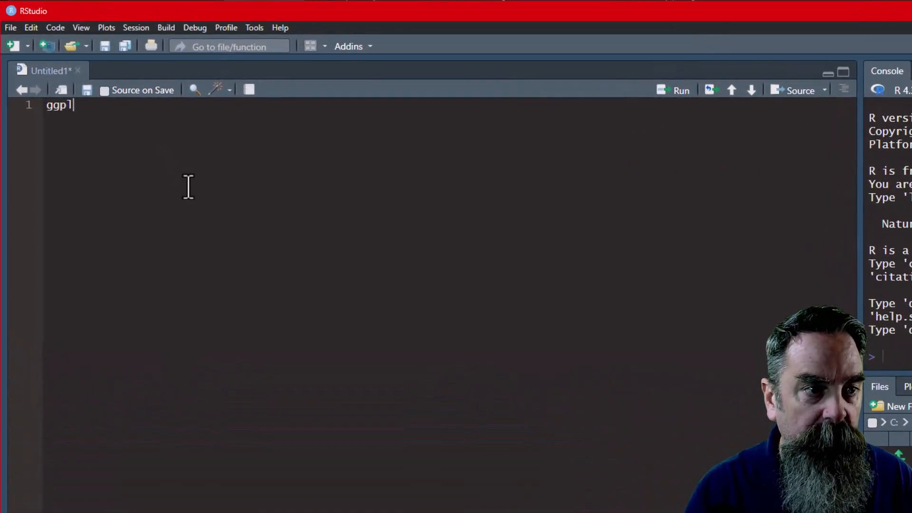
{"action": "type", "text": "ot()"}
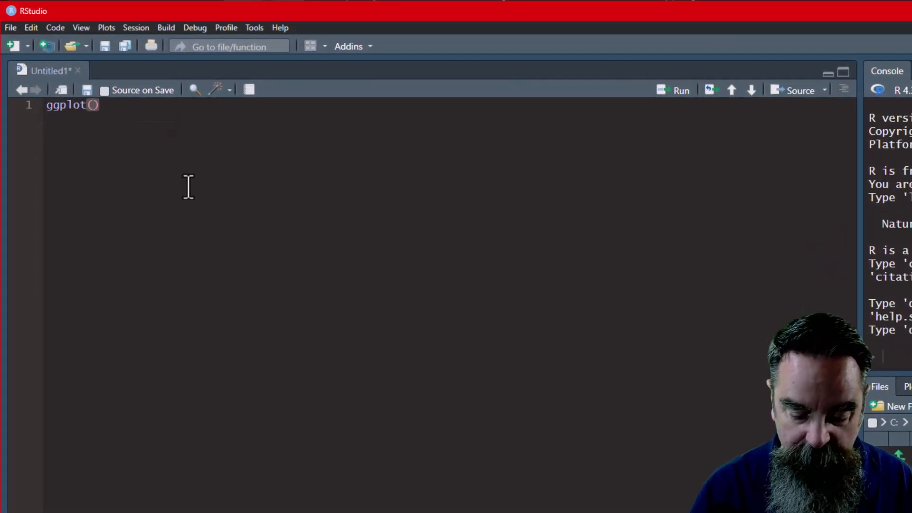
{"action": "type", "text": "+"}
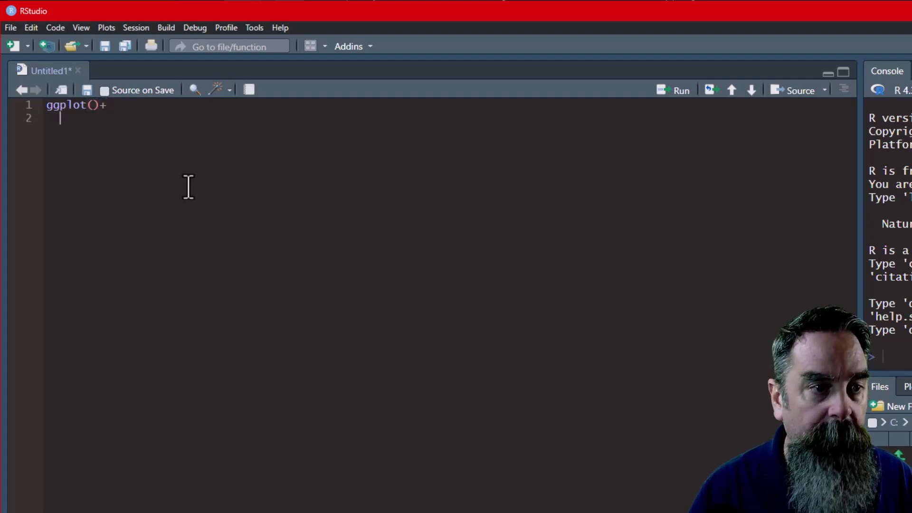
{"action": "type", "text": "geom"}
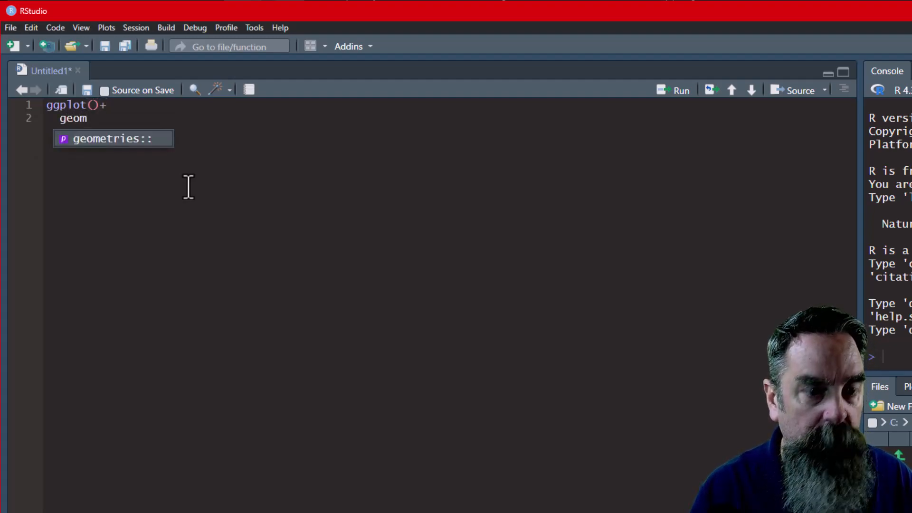
{"action": "type", "text": "_point"}
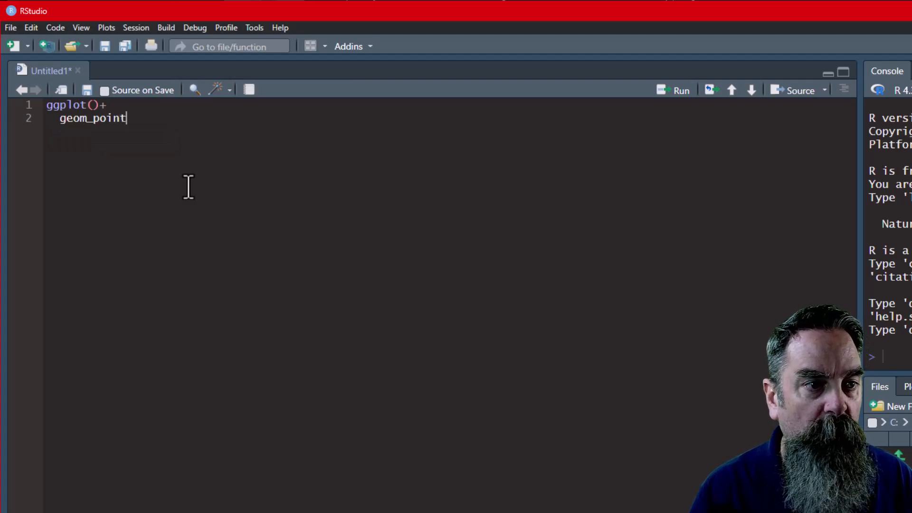
{"action": "type", "text": "(aes(S"}
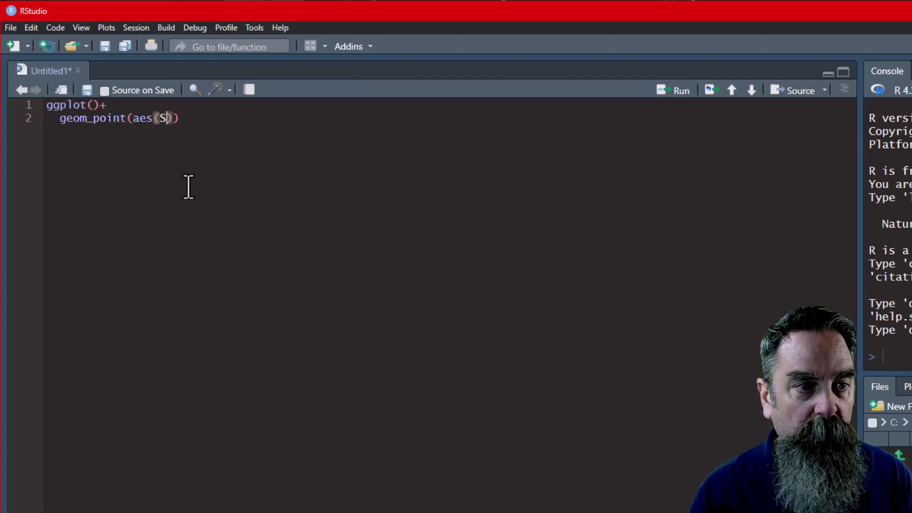
{"action": "type", "text": "aleP"}
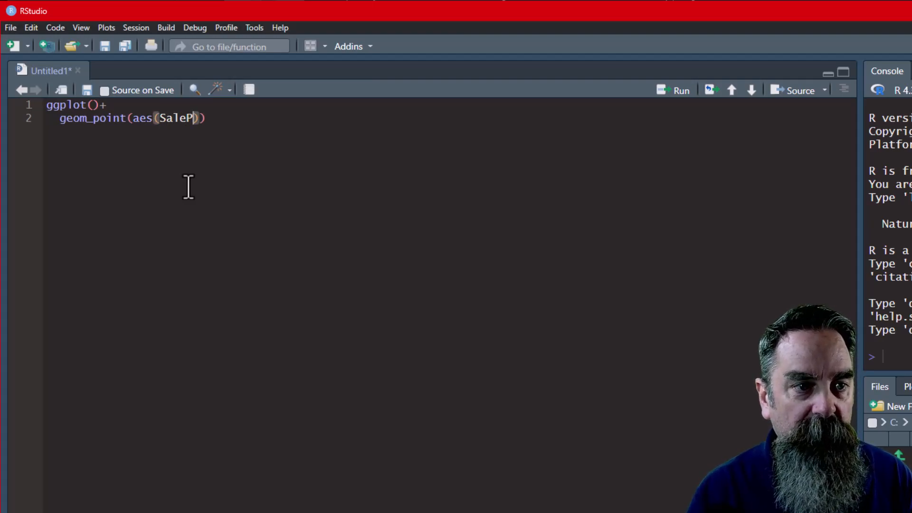
{"action": "type", "text": "rice,"}
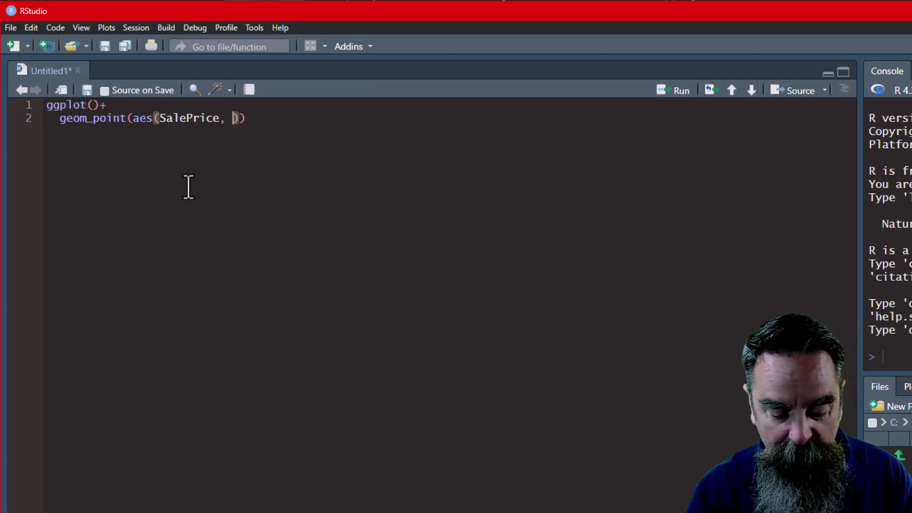
{"action": "type", "text": "Date"}
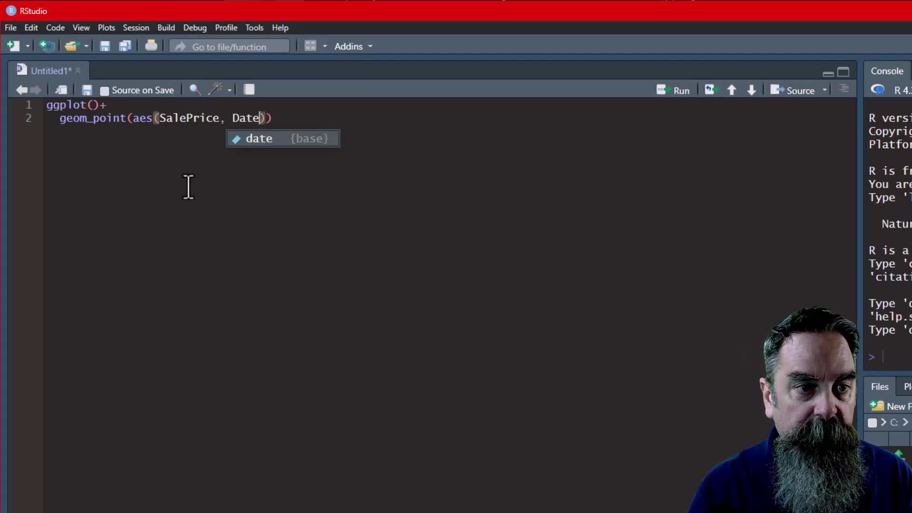
{"action": "type", "text": "Sale"}
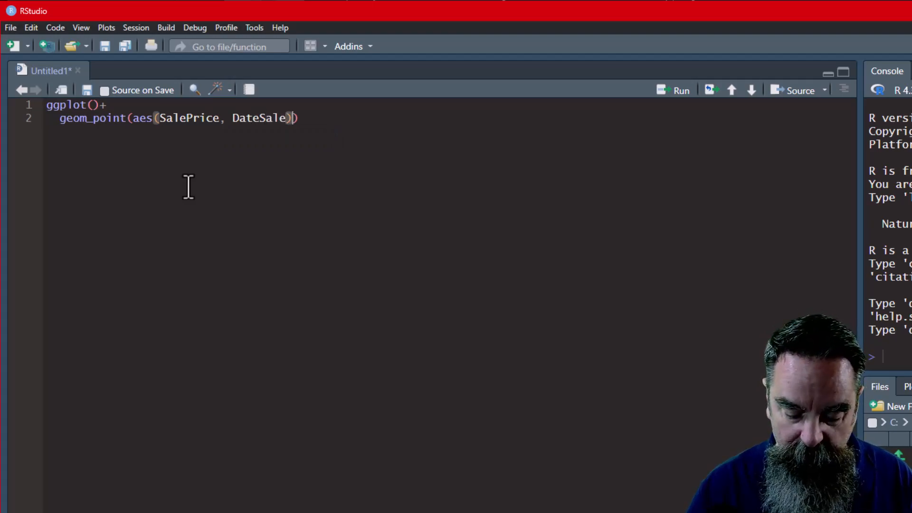
{"action": "type", "text": ", color ="}
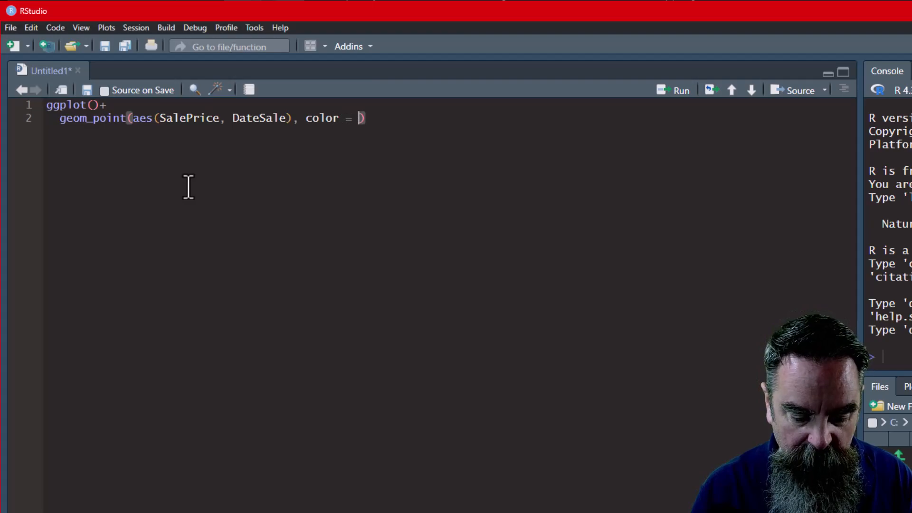
{"action": "type", "text": "\"n"}
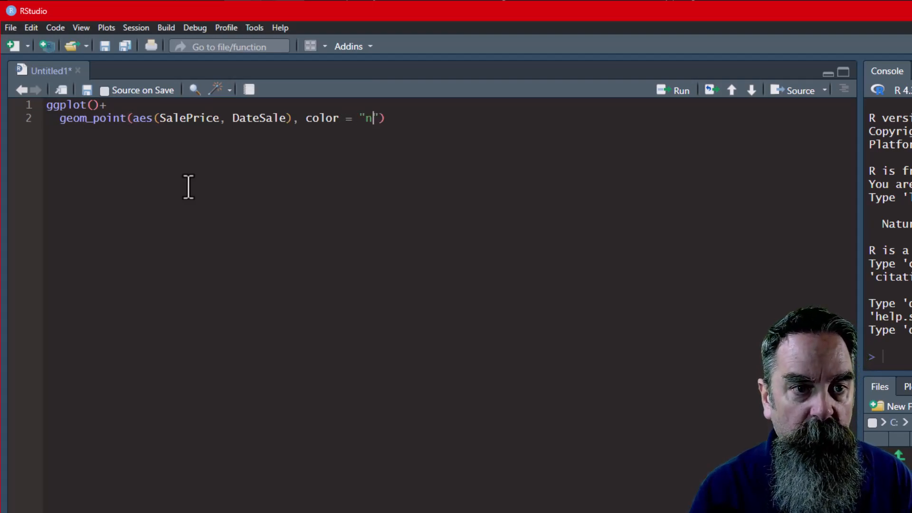
{"action": "type", "text": "av"}
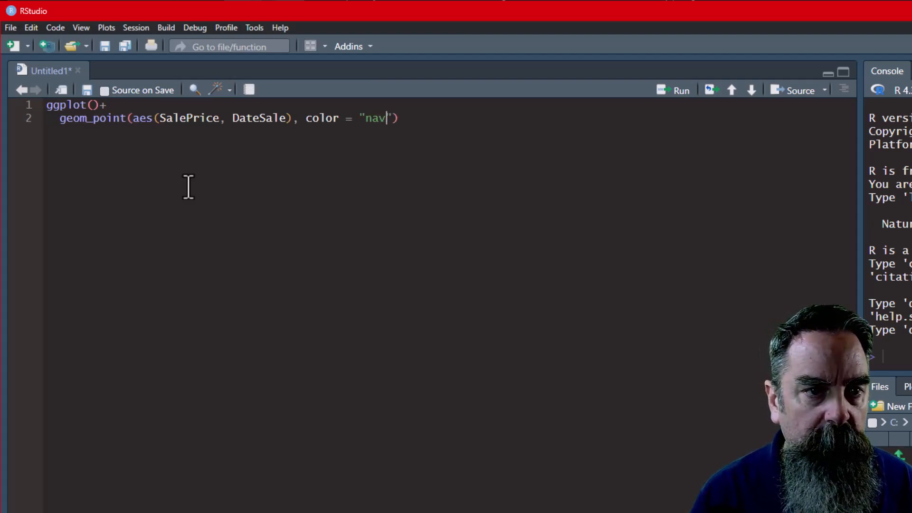
{"action": "type", "text": "y"}
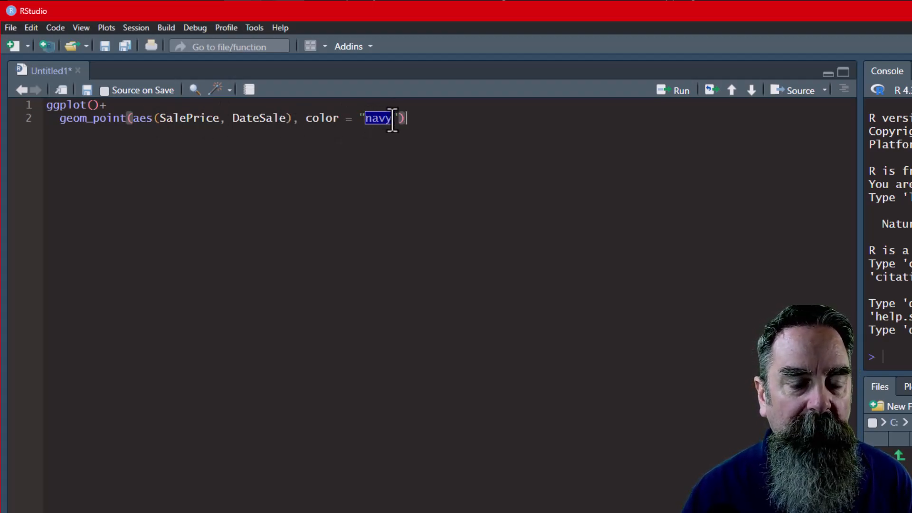
{"action": "mouse_move", "coordinate": [181, 136]}
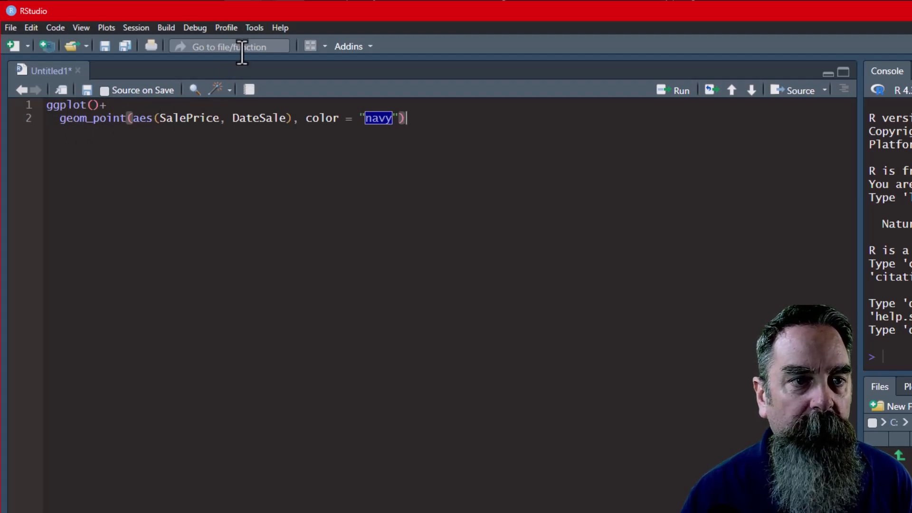
Step: Open Global Options at Code > Display and toggle R function call highlighting
{"action": "left_click", "coordinate": [142, 16]}
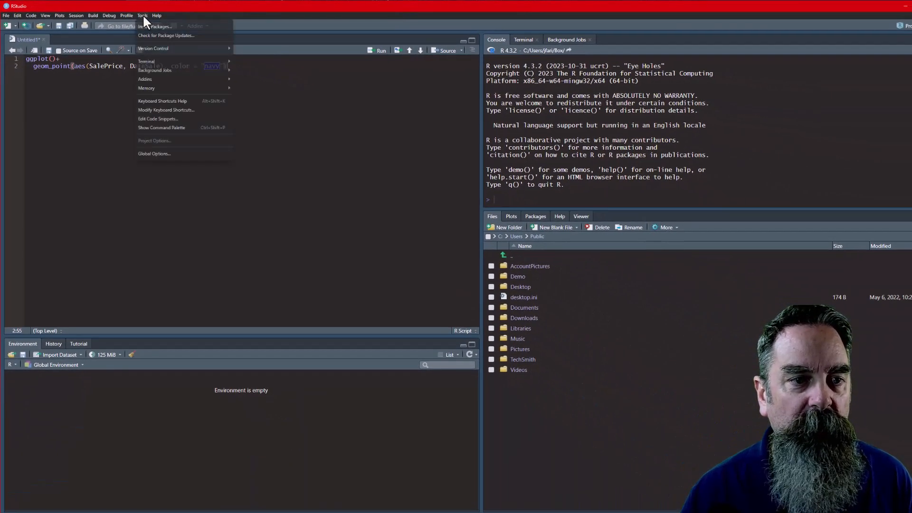
{"action": "left_click", "coordinate": [154, 153]}
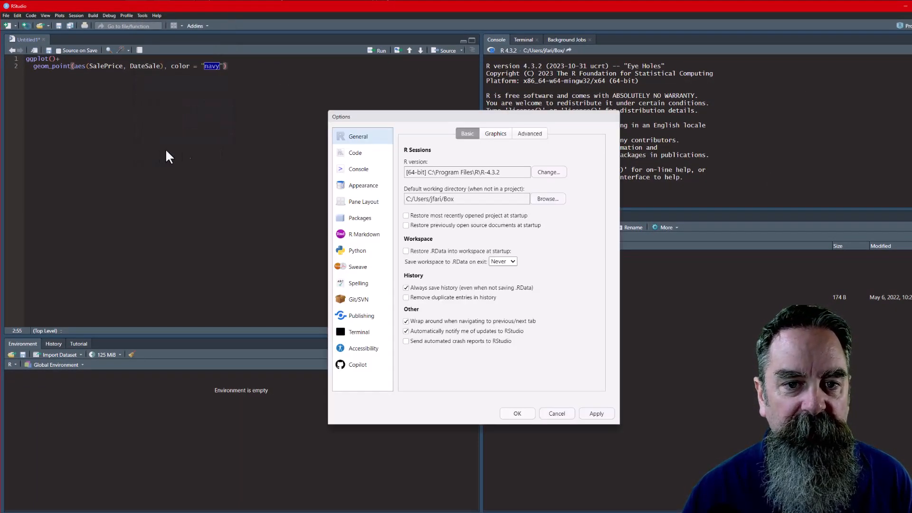
{"action": "left_click", "coordinate": [355, 153]}
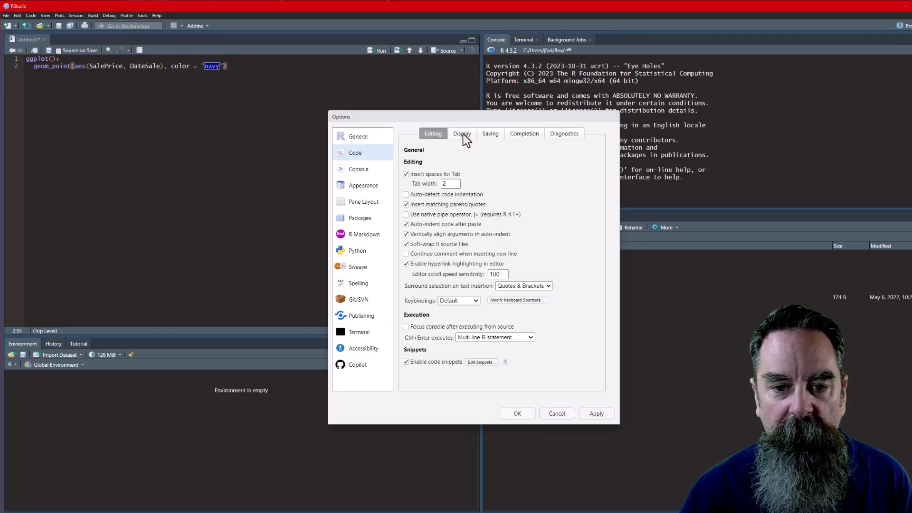
{"action": "left_click", "coordinate": [461, 133]}
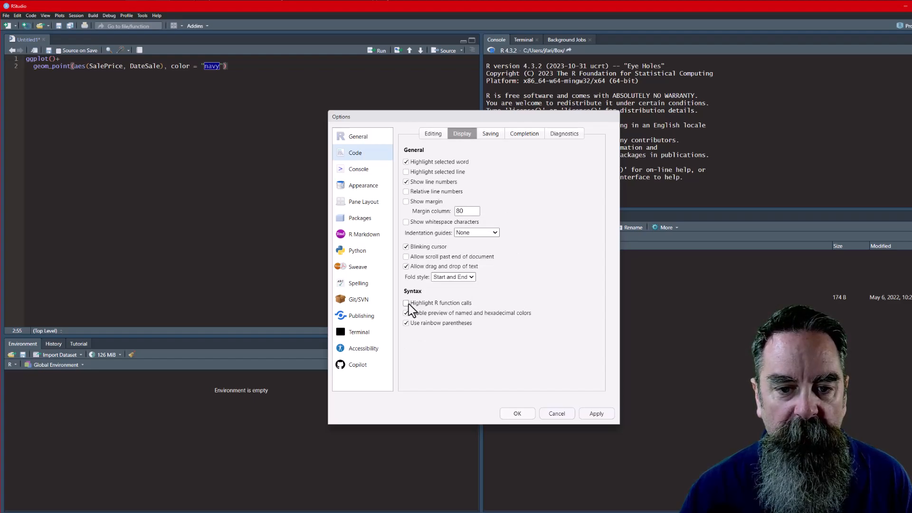
{"action": "left_click", "coordinate": [406, 313]}
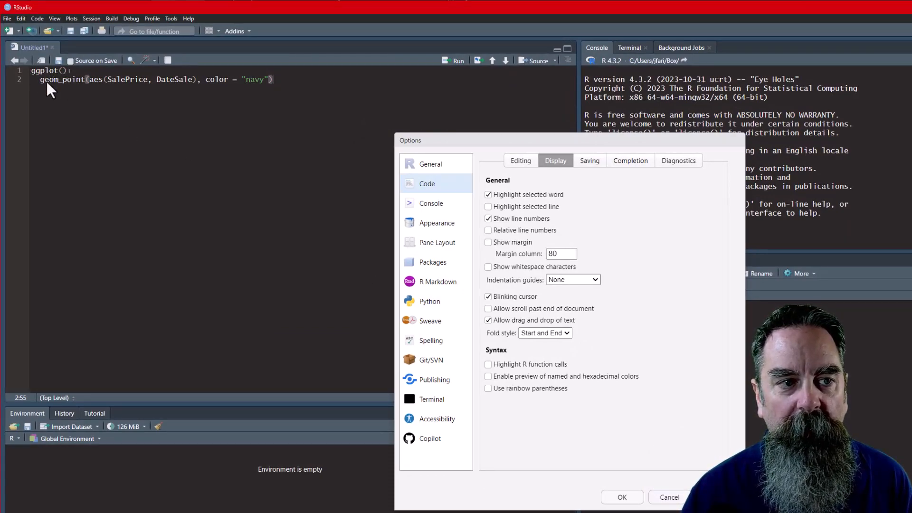
{"action": "mouse_move", "coordinate": [119, 88]}
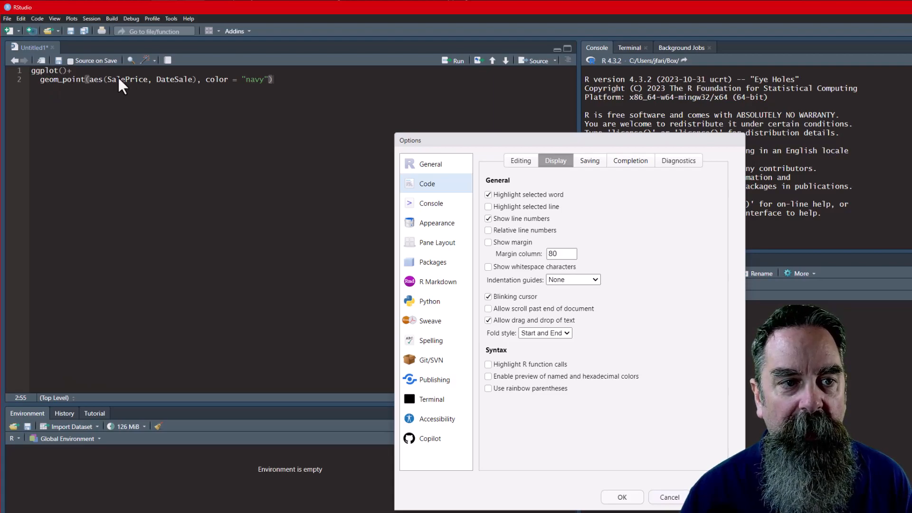
{"action": "mouse_move", "coordinate": [231, 88]}
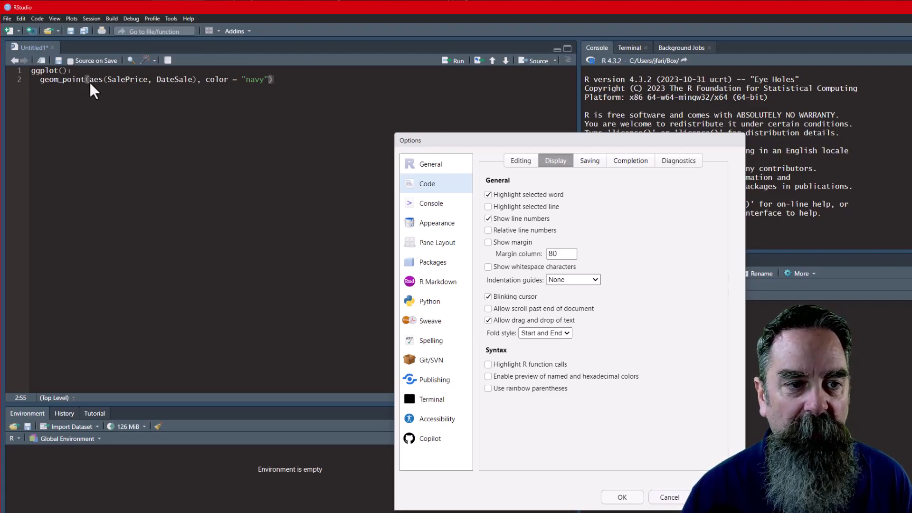
{"action": "mouse_move", "coordinate": [253, 87]}
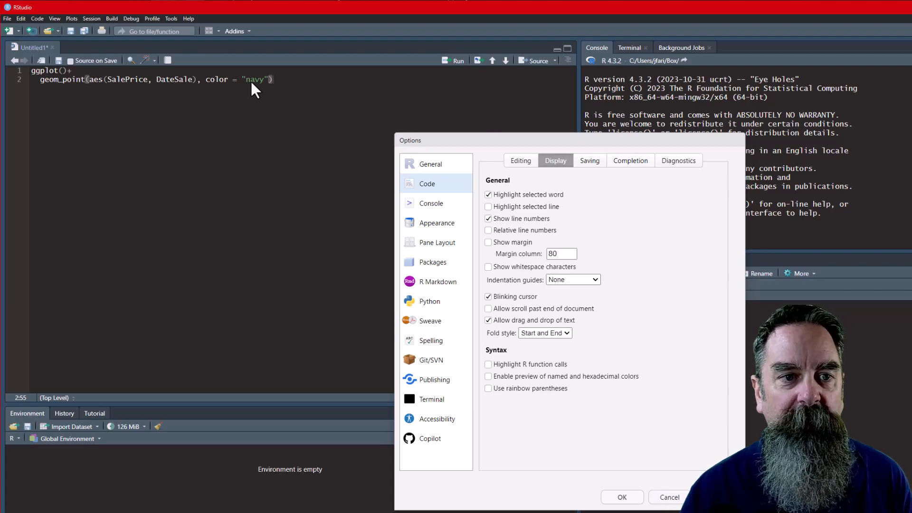
{"action": "mouse_move", "coordinate": [200, 93]}
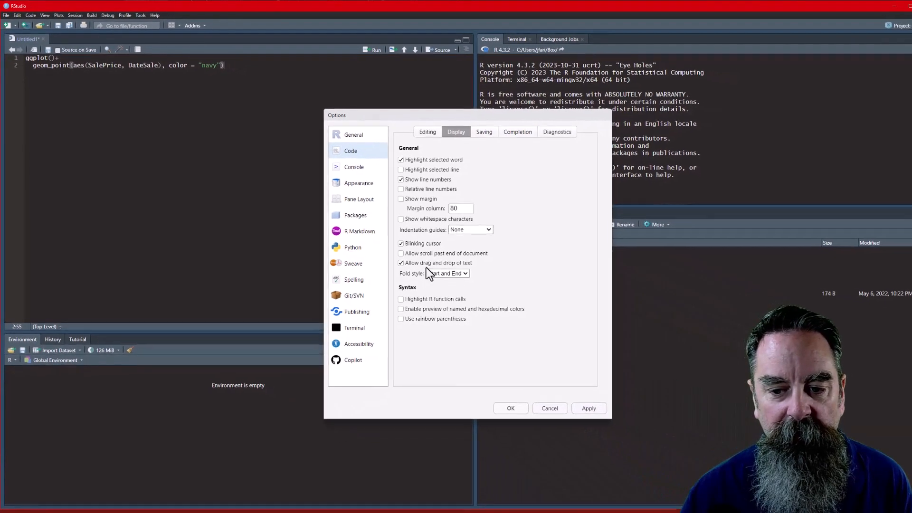
Step: Re-enable function call highlighting, color previews and rainbow parentheses, then apply
{"action": "left_click", "coordinate": [400, 298]}
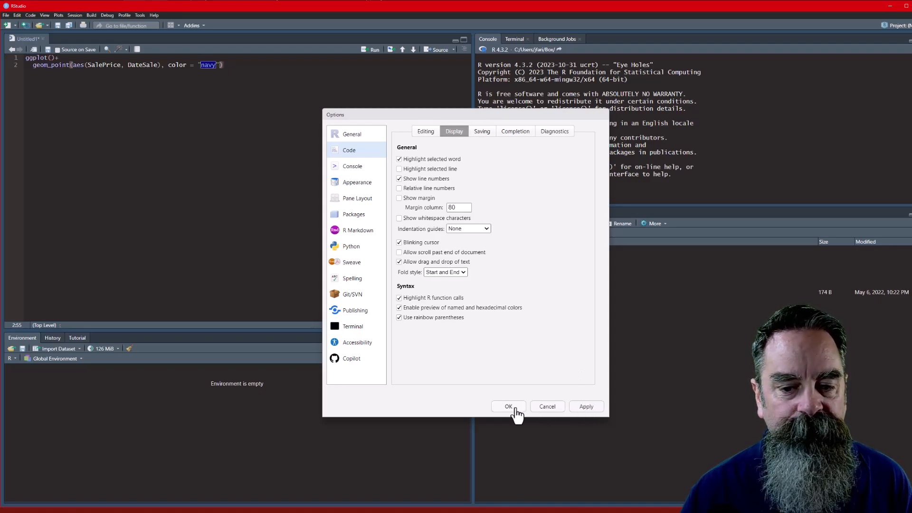
{"action": "left_click", "coordinate": [508, 406]}
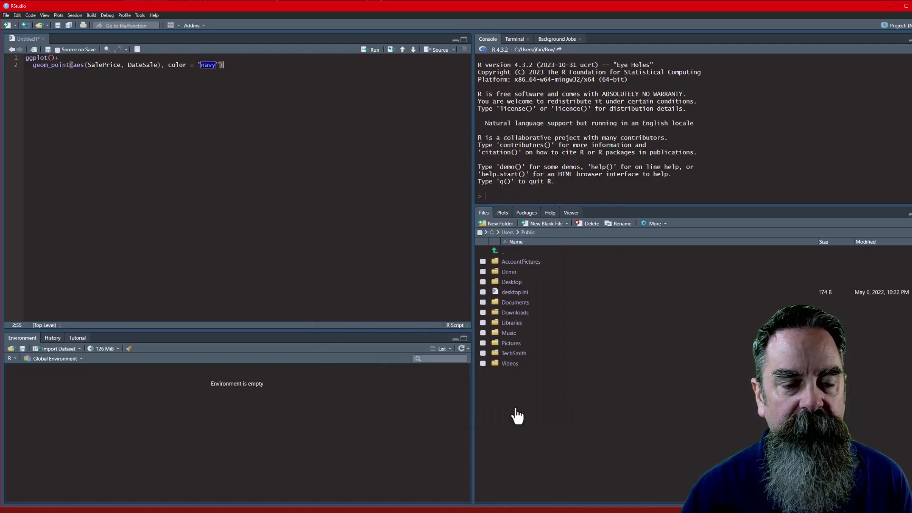